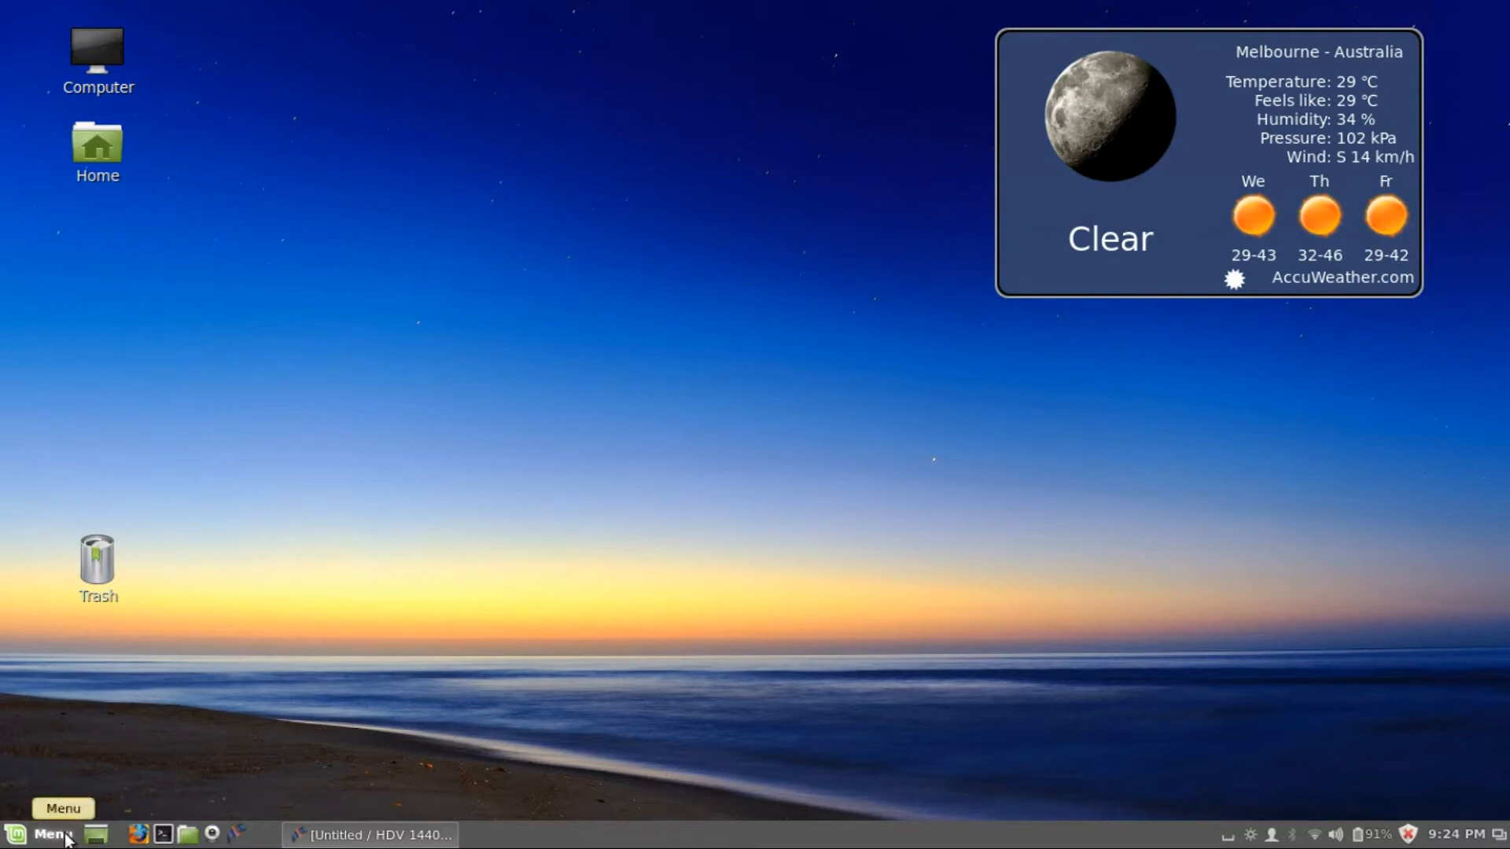
- Launch Software Manager from the menu search 'so' and confirm the administrator password
{"action": "left_click", "coordinate": [50, 833]}
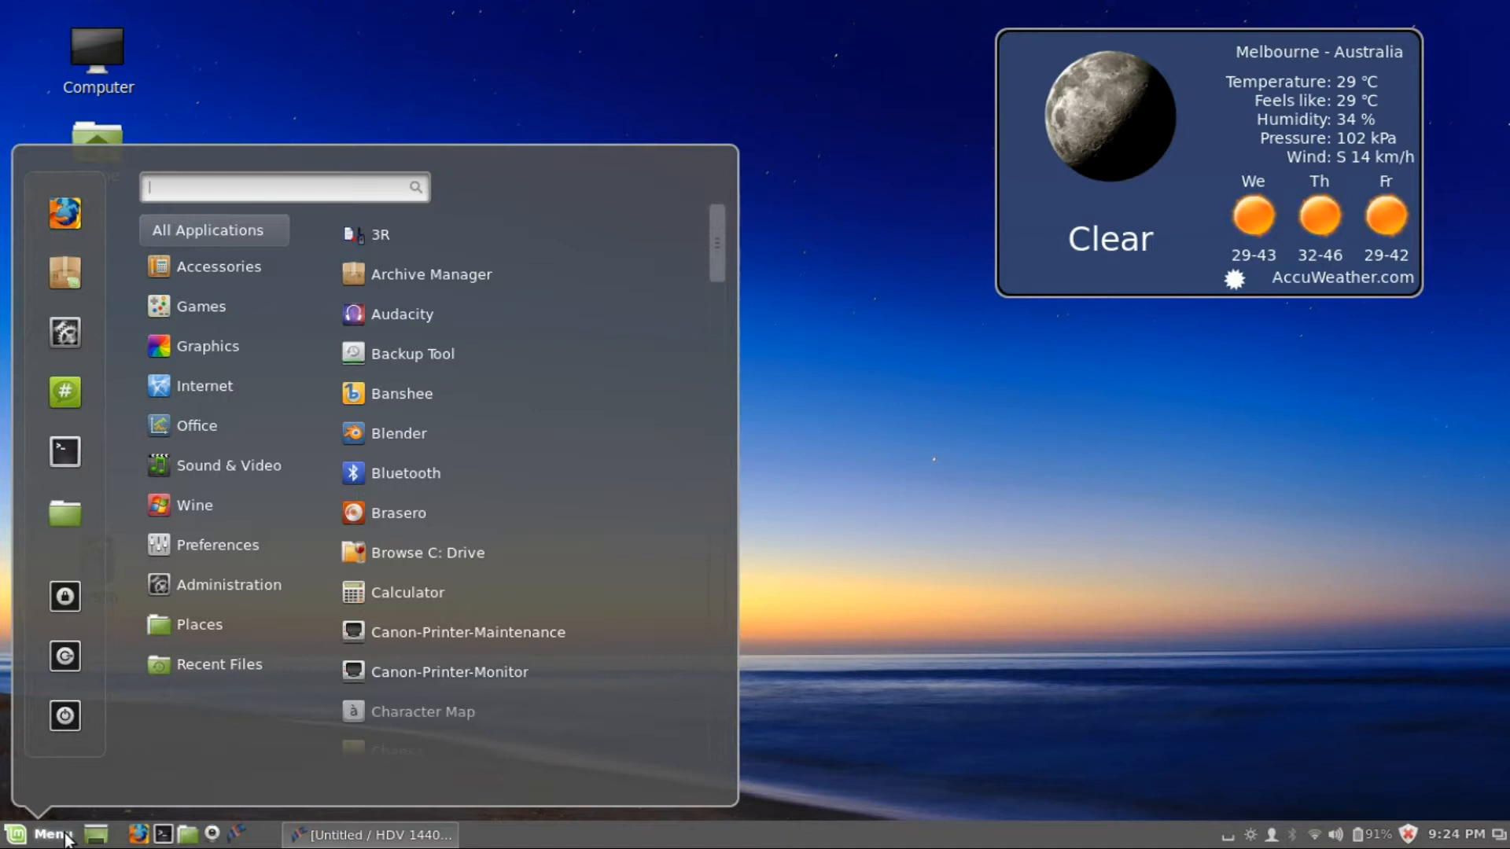
{"action": "type", "text": "sof"}
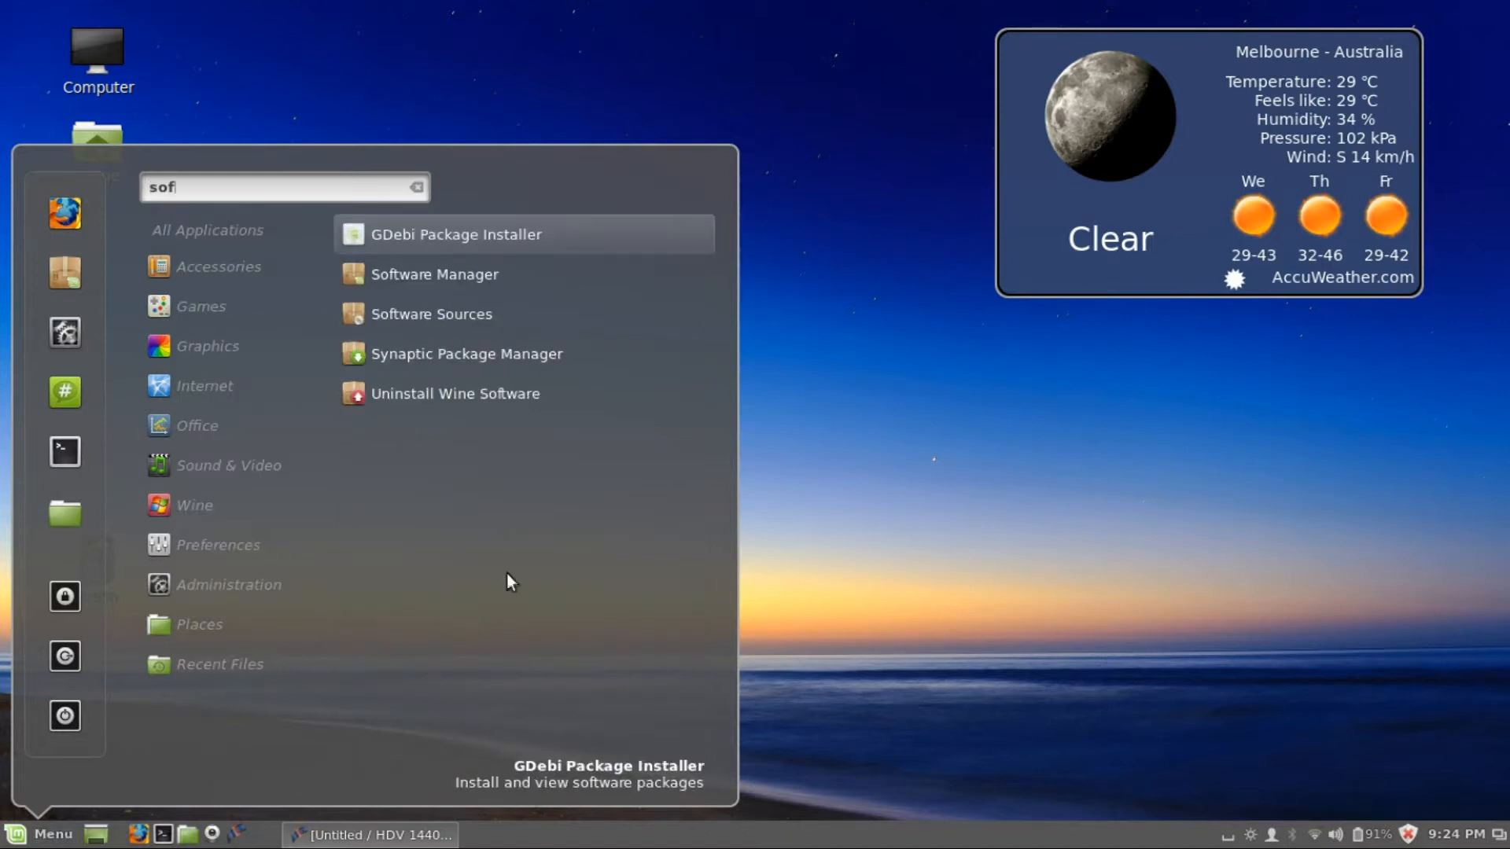
{"action": "left_click", "coordinate": [434, 273]}
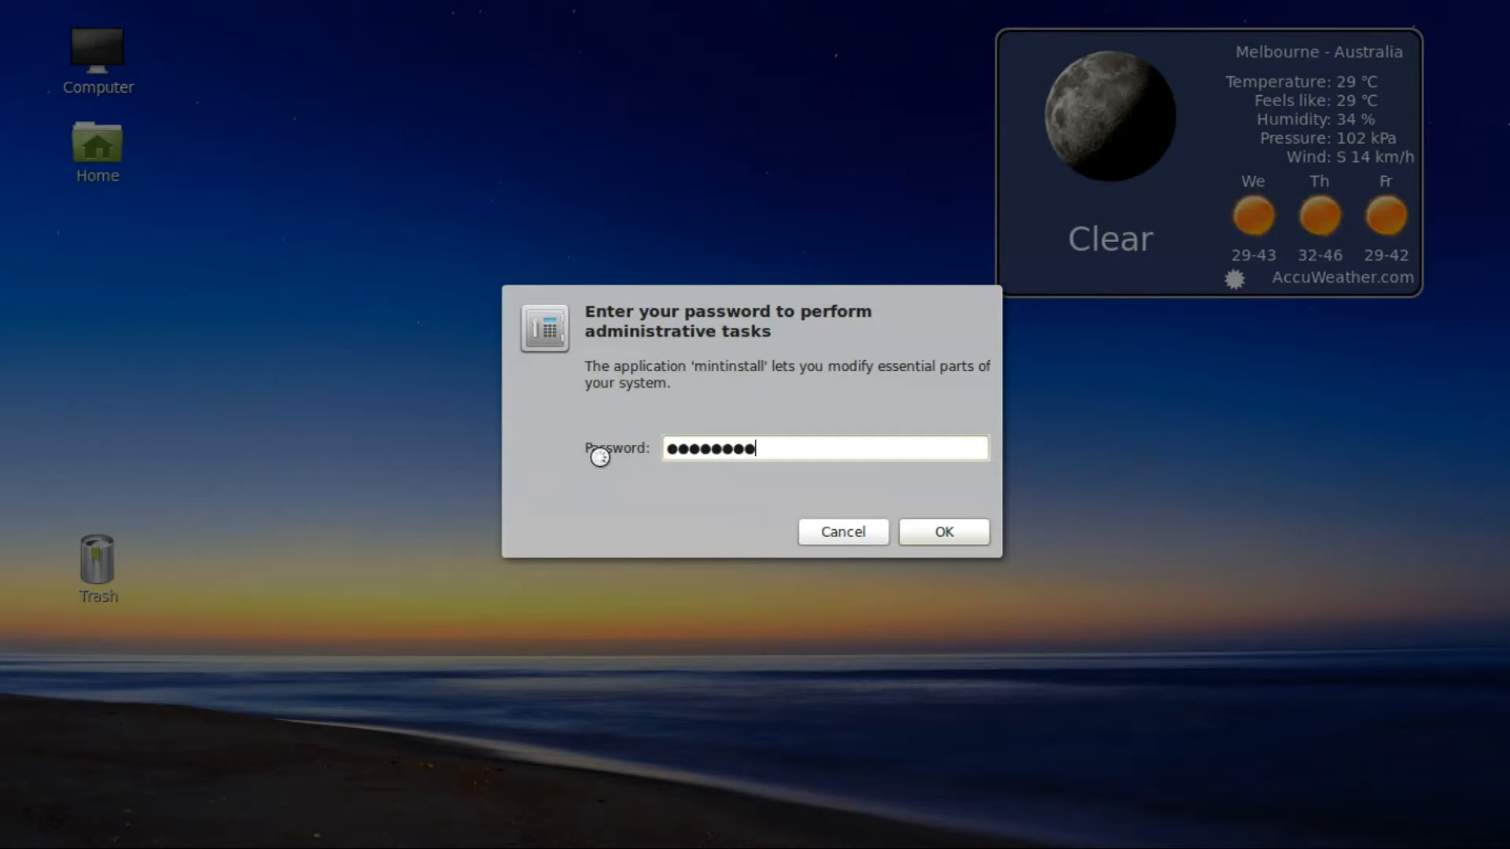
{"action": "left_click", "coordinate": [942, 531]}
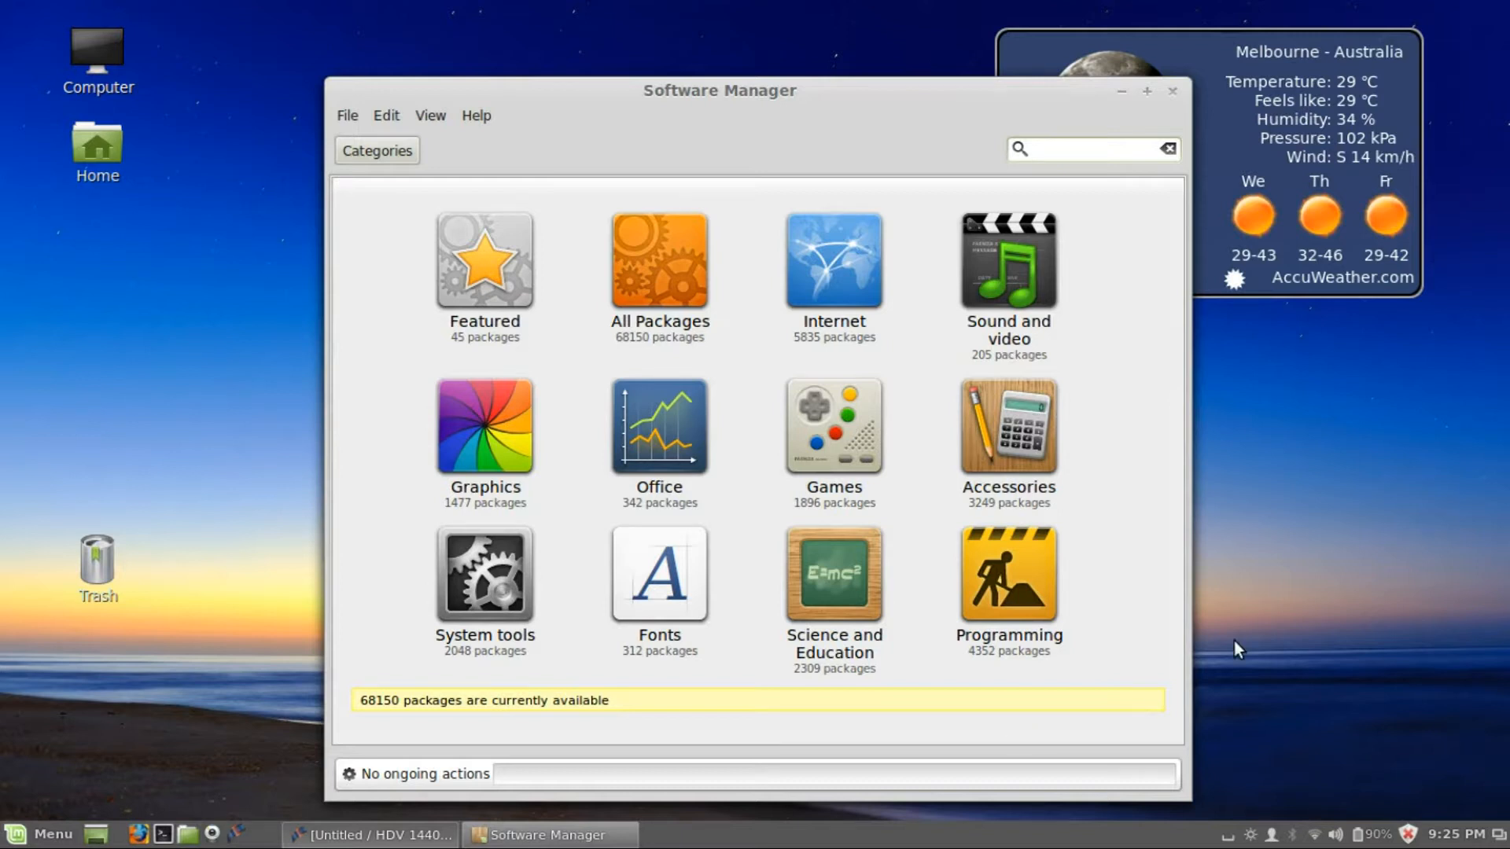
- Install the 'chirp' package from its Software Manager page, then close the window
{"action": "type", "text": "chirp"}
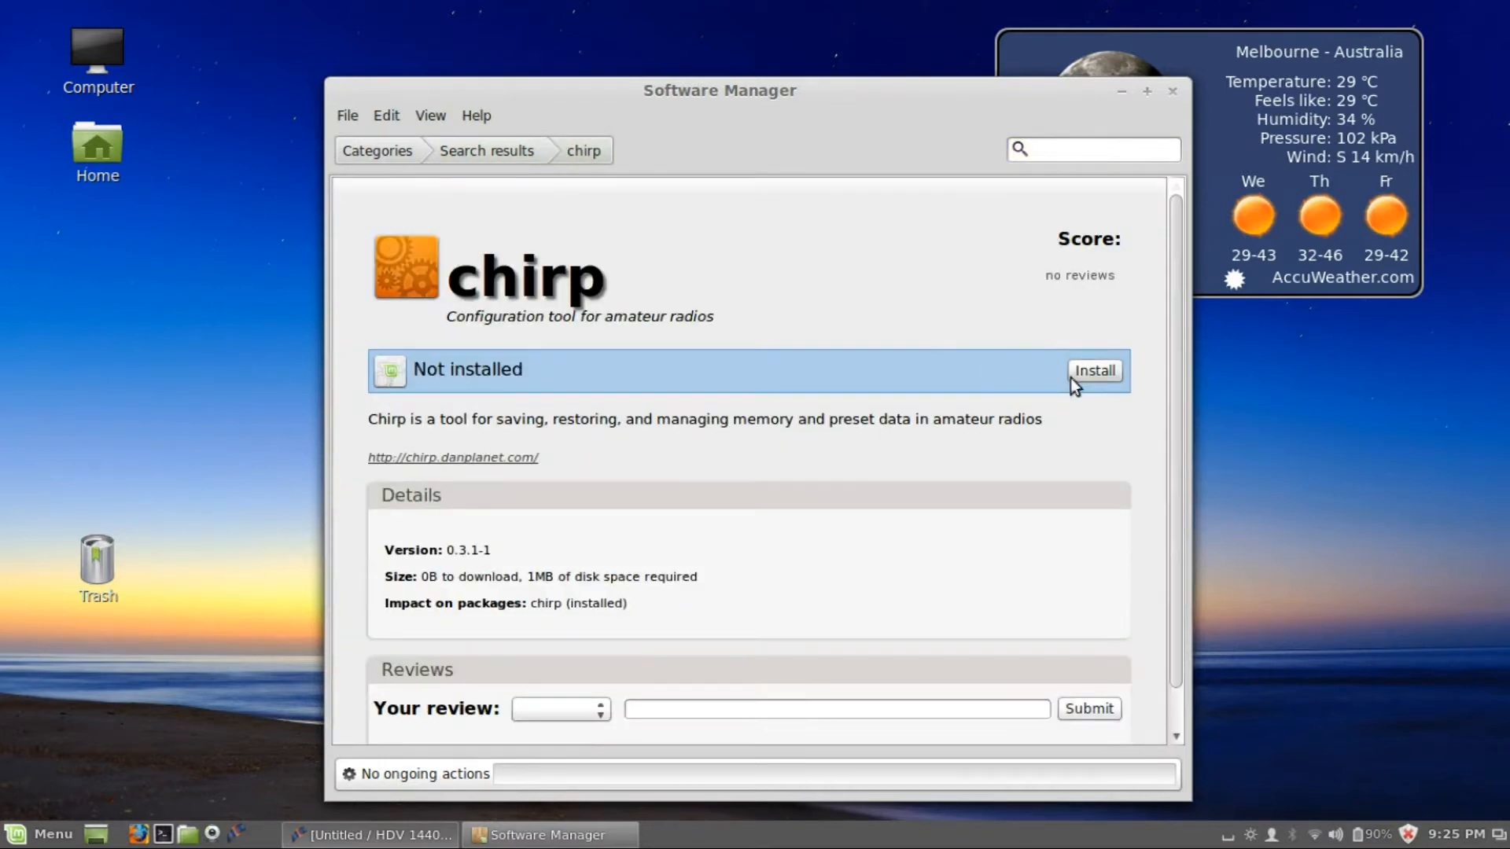
{"action": "left_click", "coordinate": [1095, 370]}
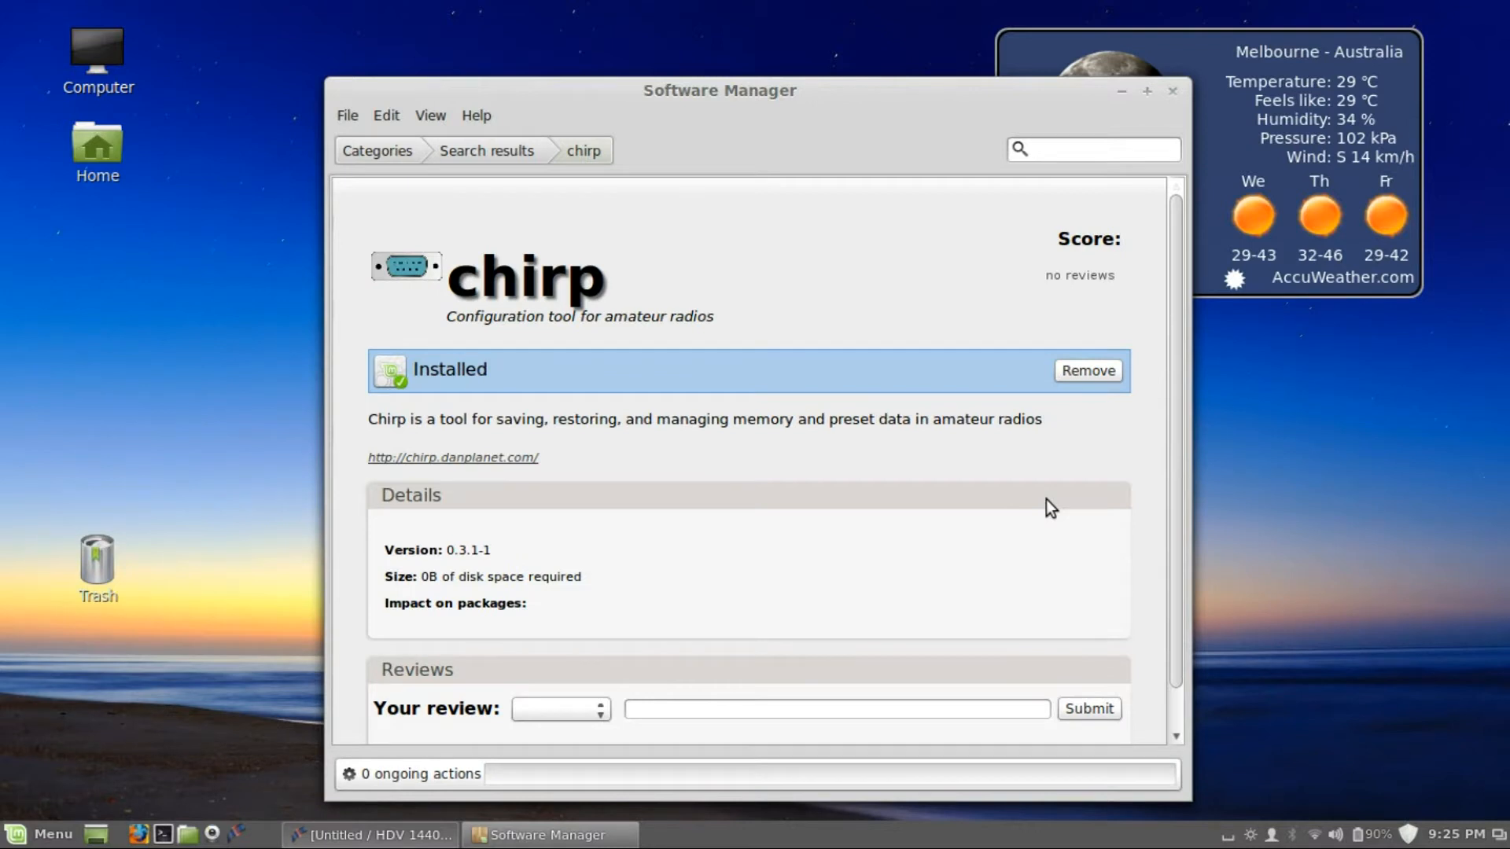
{"action": "mouse_move", "coordinate": [1256, 137]}
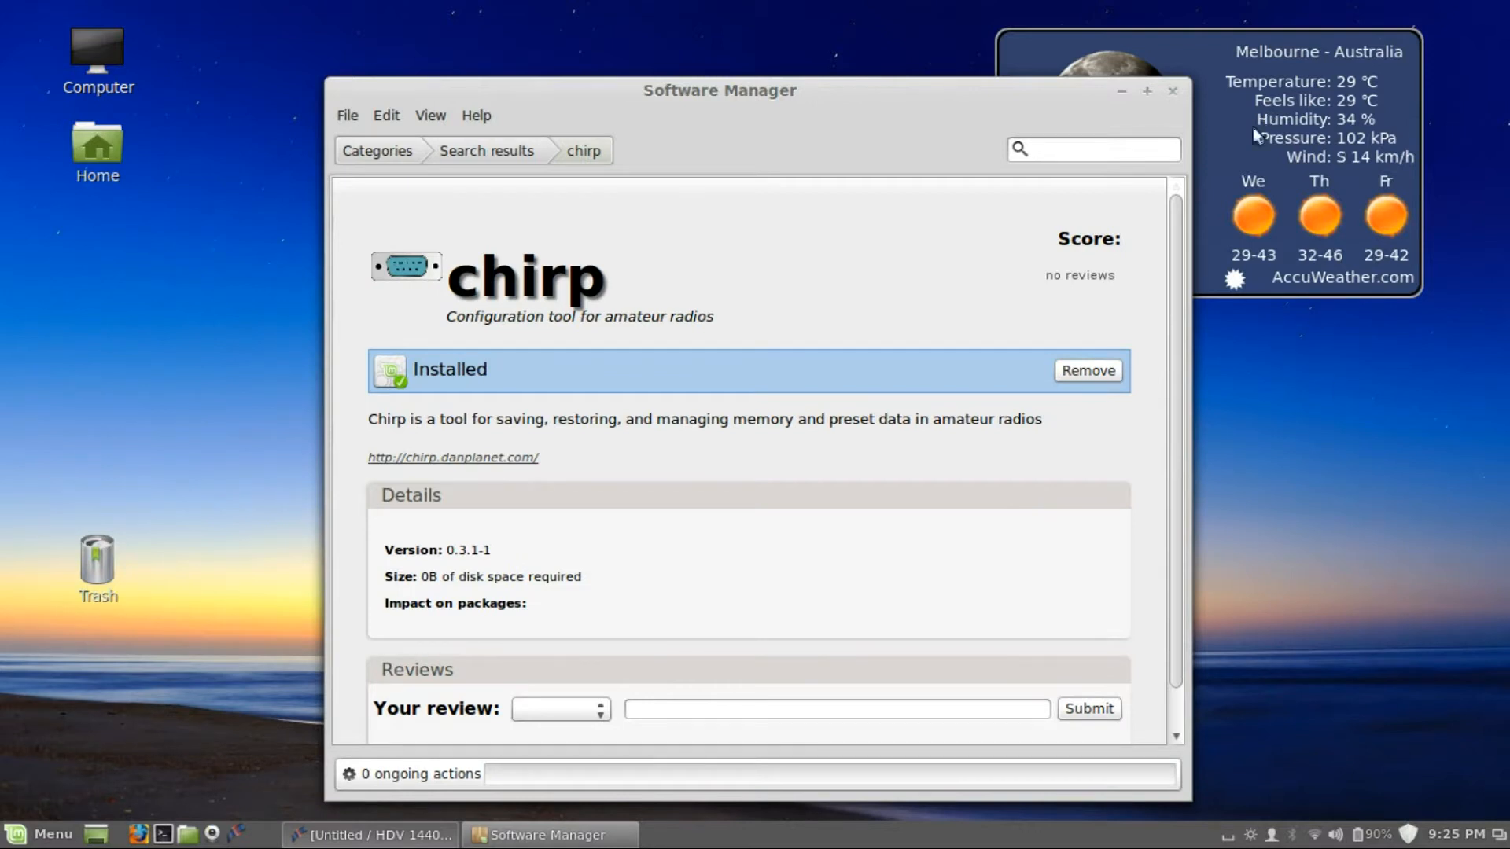
{"action": "left_click", "coordinate": [1172, 91]}
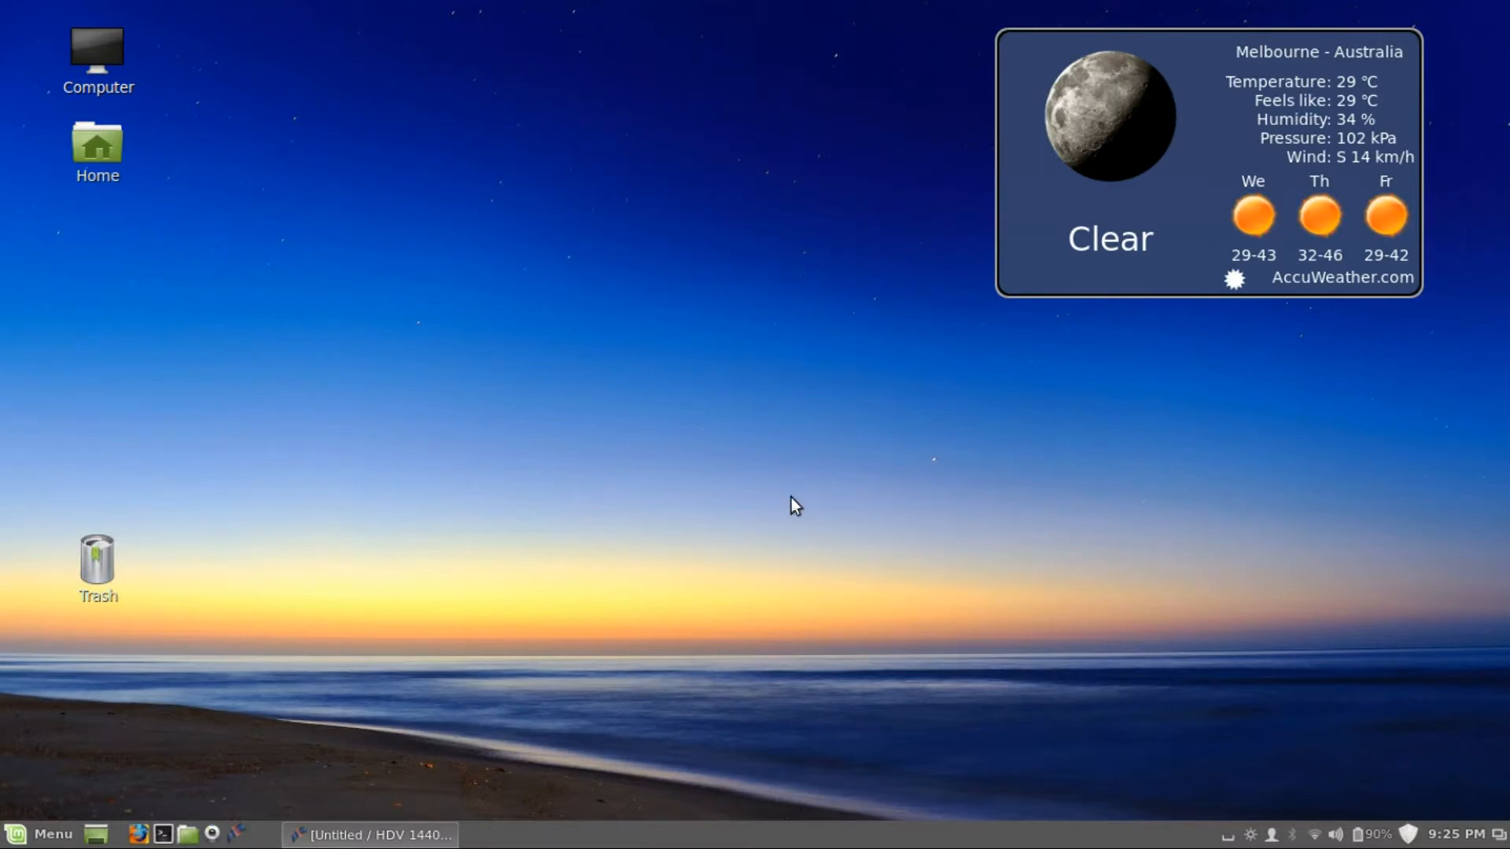
{"action": "mouse_move", "coordinate": [88, 706]}
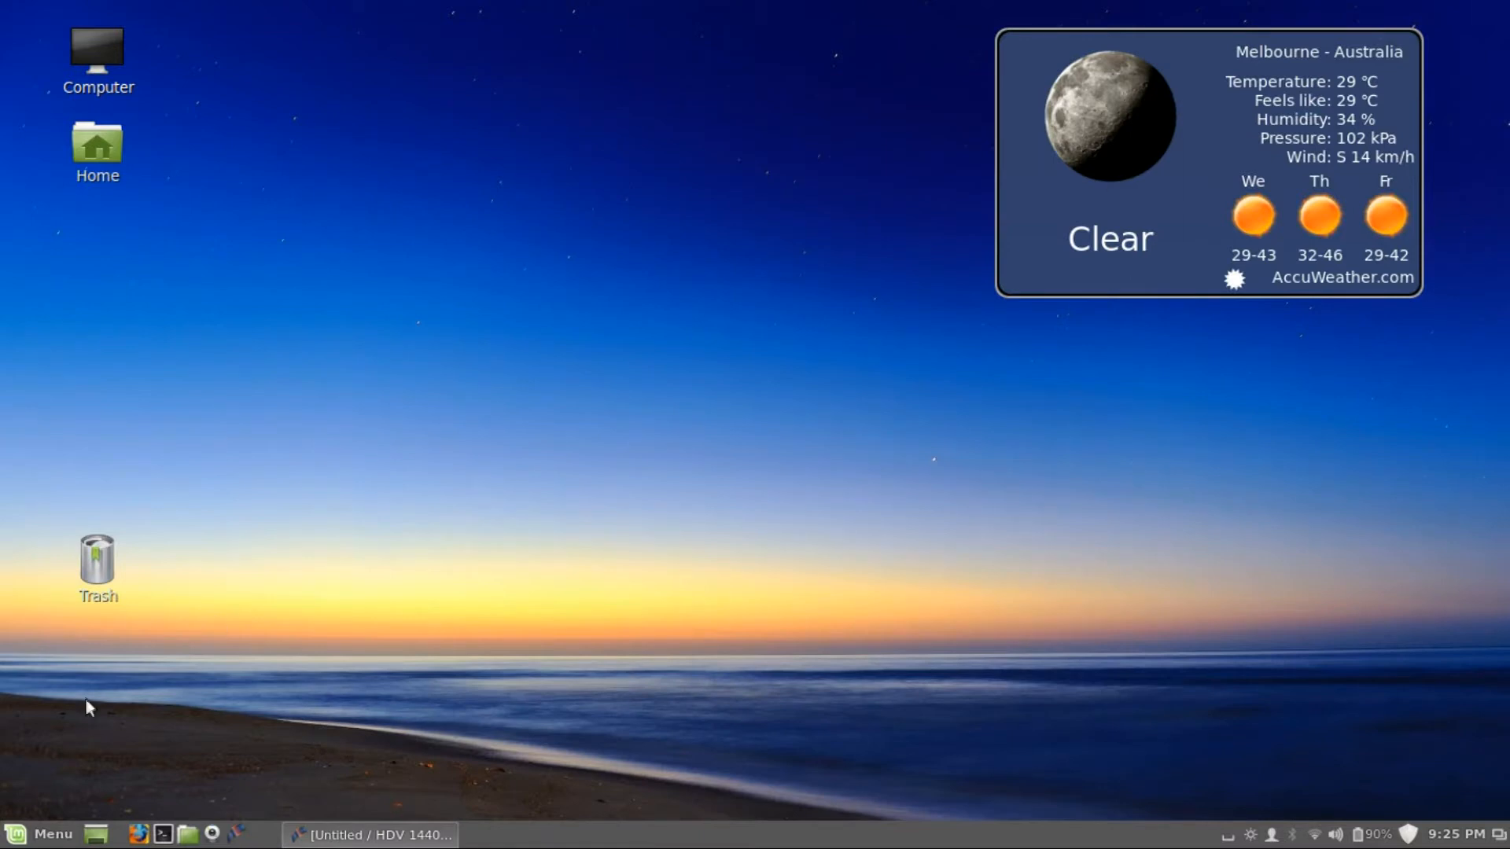
- Launch CHIRP from the menu search 'chir', bringing up its empty main window
{"action": "left_click", "coordinate": [41, 834]}
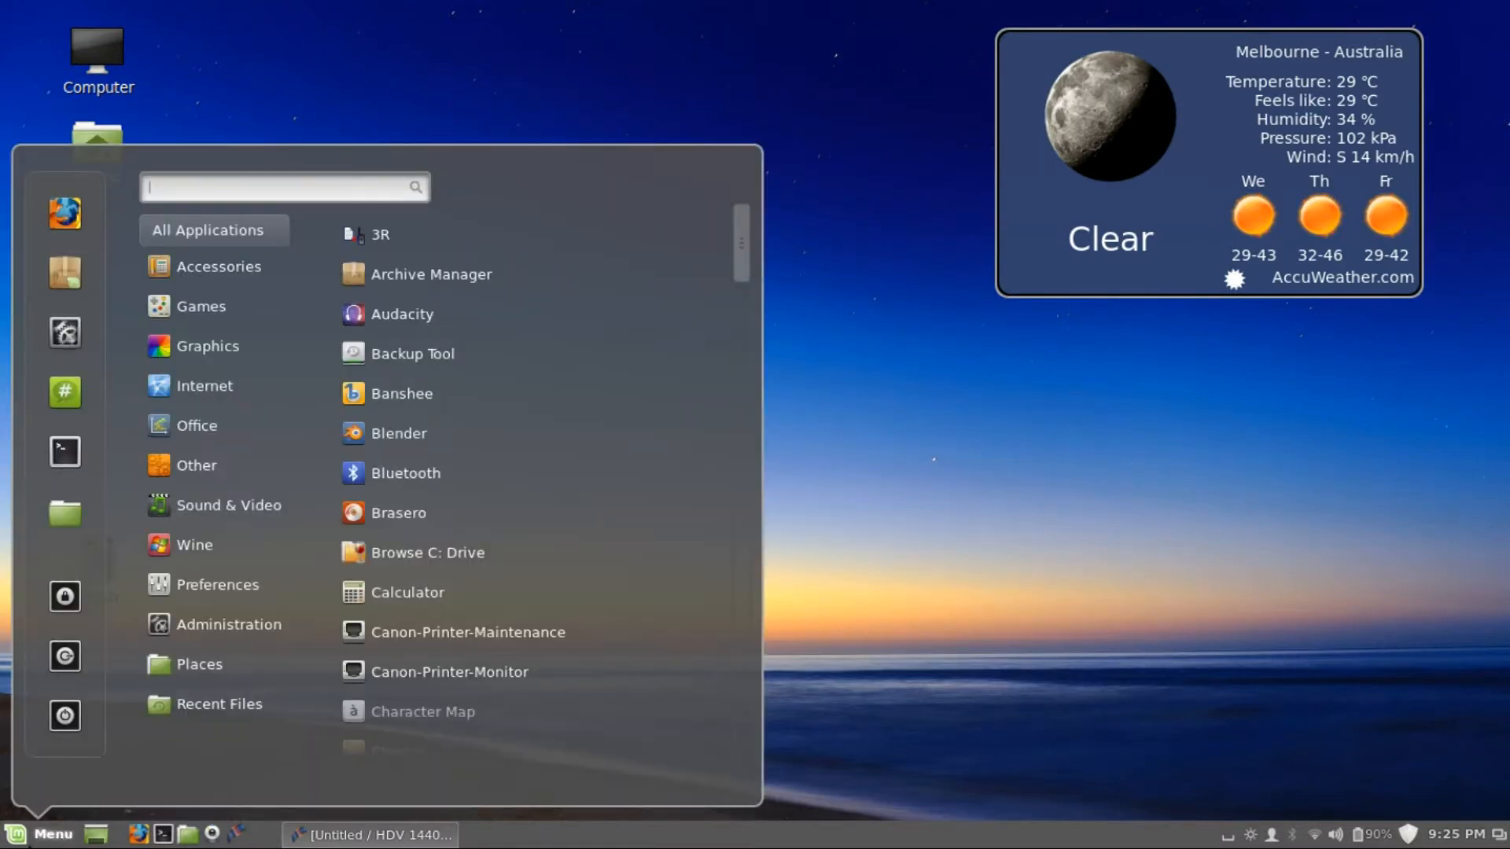
{"action": "type", "text": "chirp"}
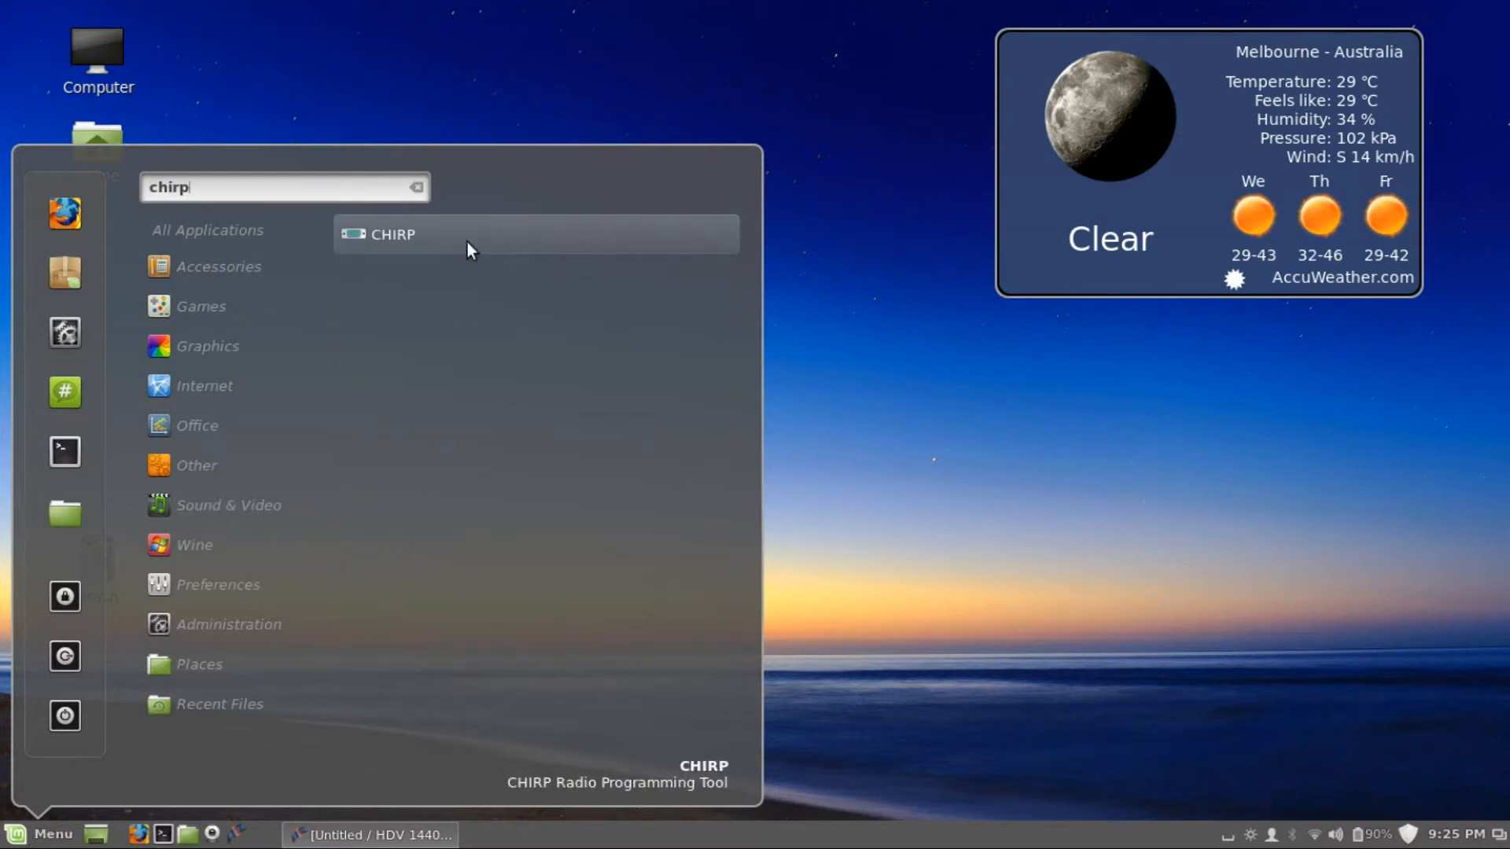
{"action": "left_click", "coordinate": [392, 235]}
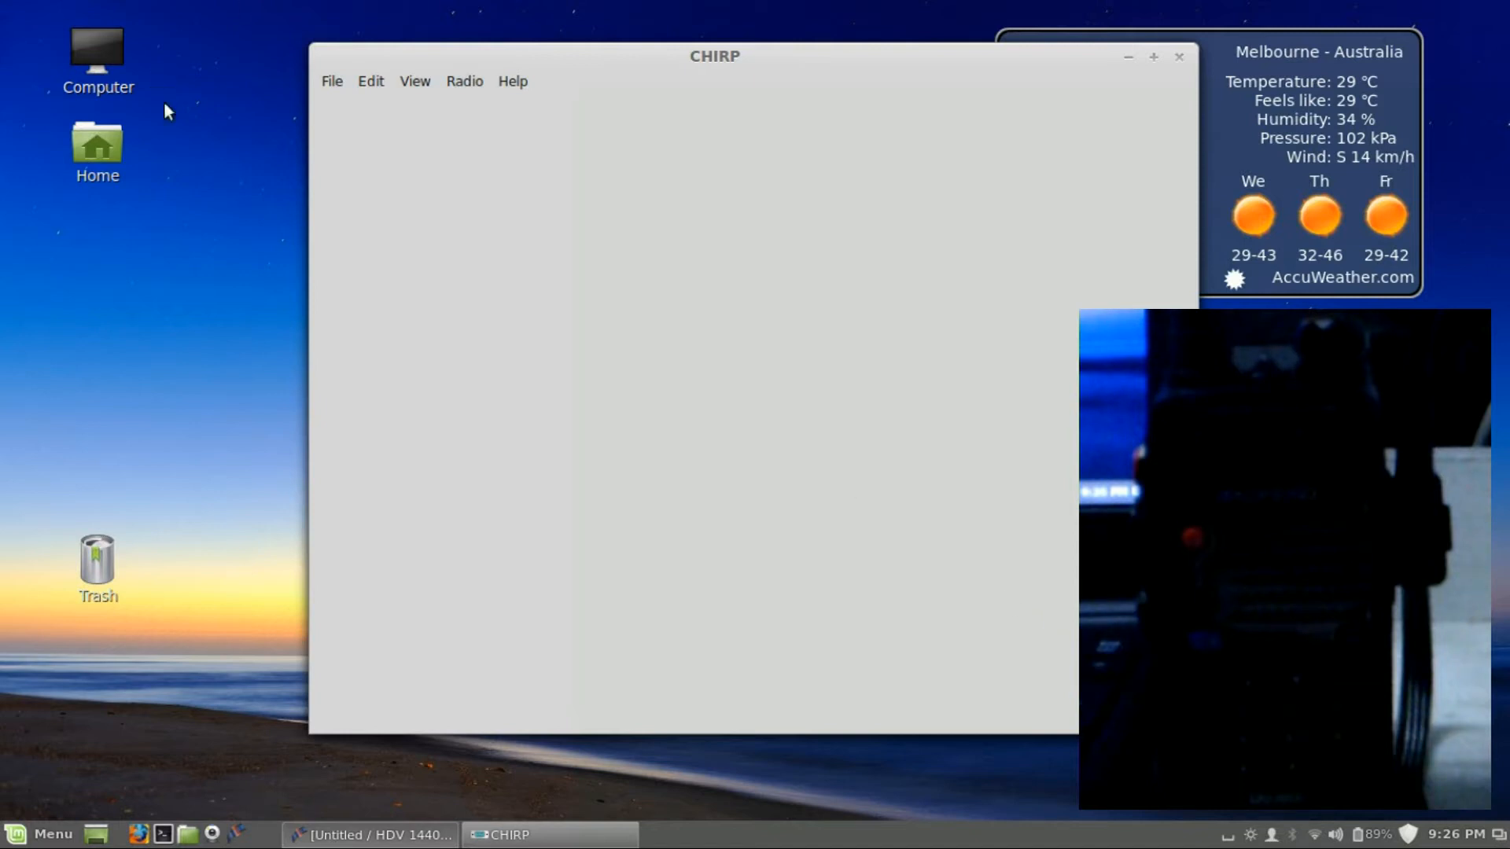
{"action": "left_click", "coordinate": [464, 81]}
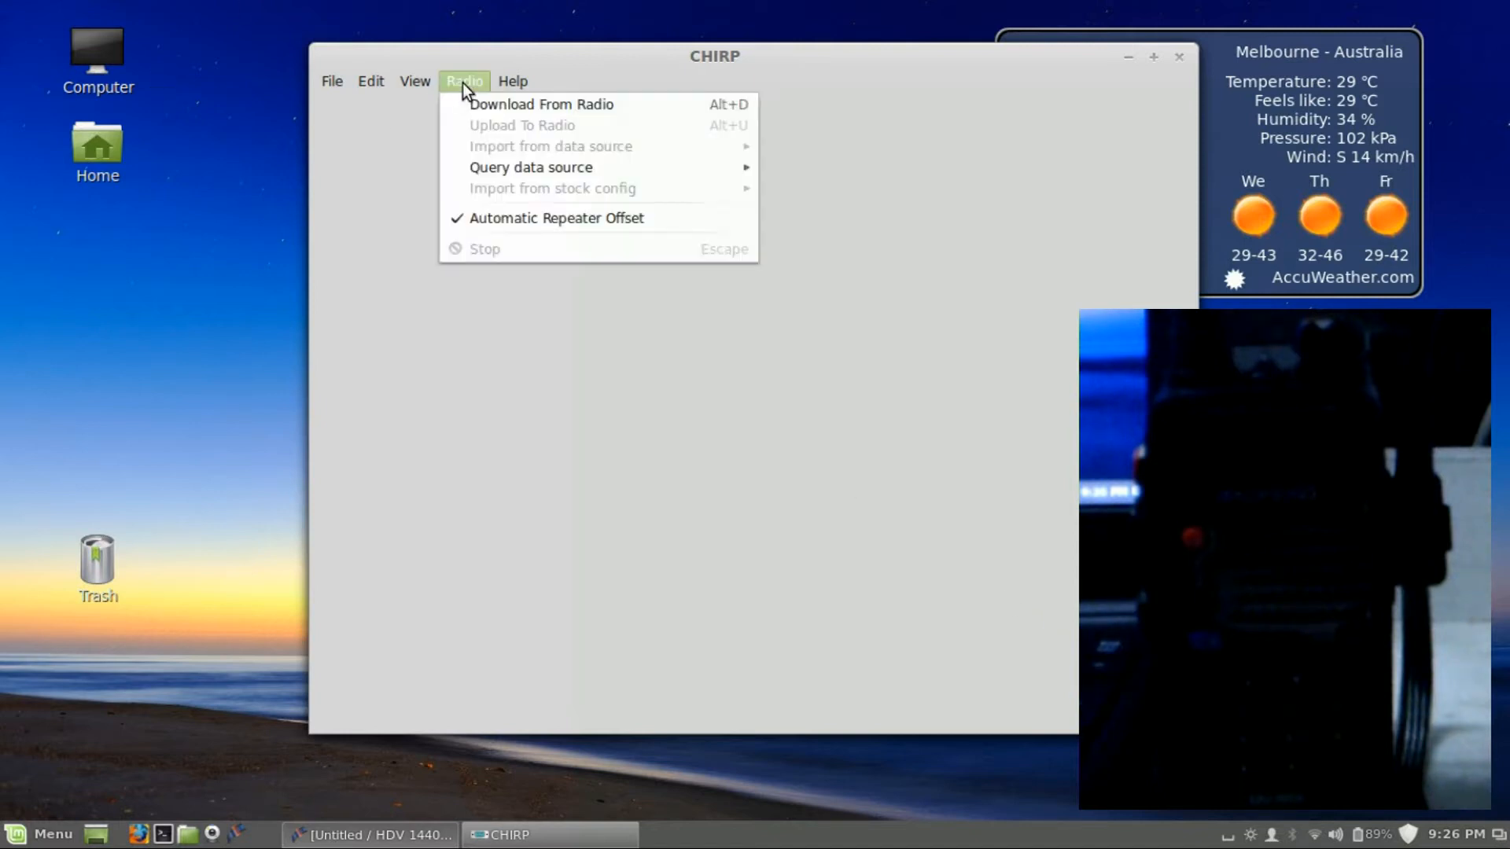
{"action": "left_click", "coordinate": [541, 104]}
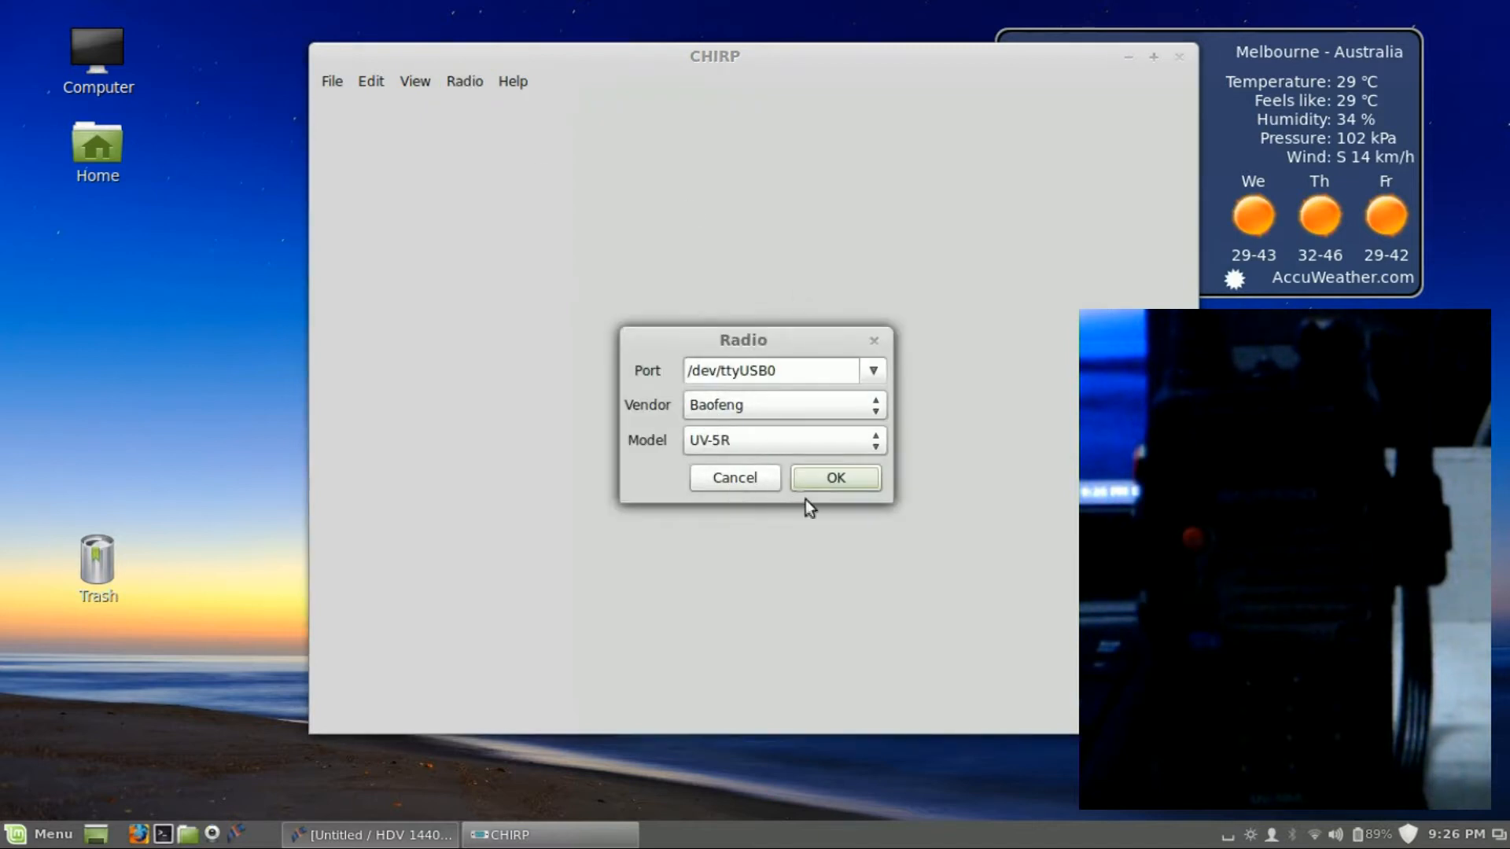
{"action": "left_click", "coordinate": [833, 478]}
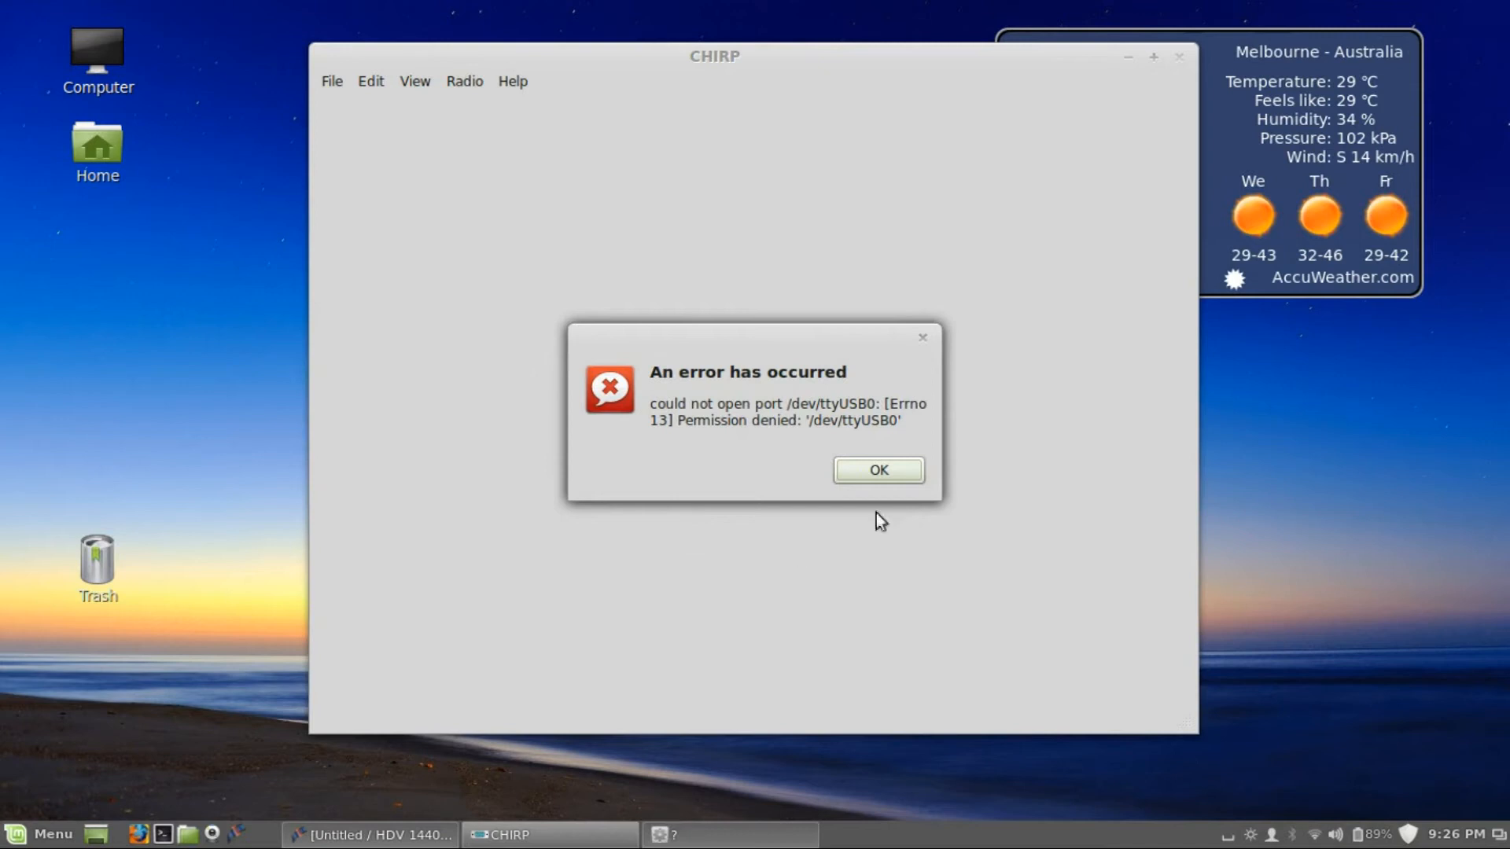
{"action": "left_click", "coordinate": [876, 470]}
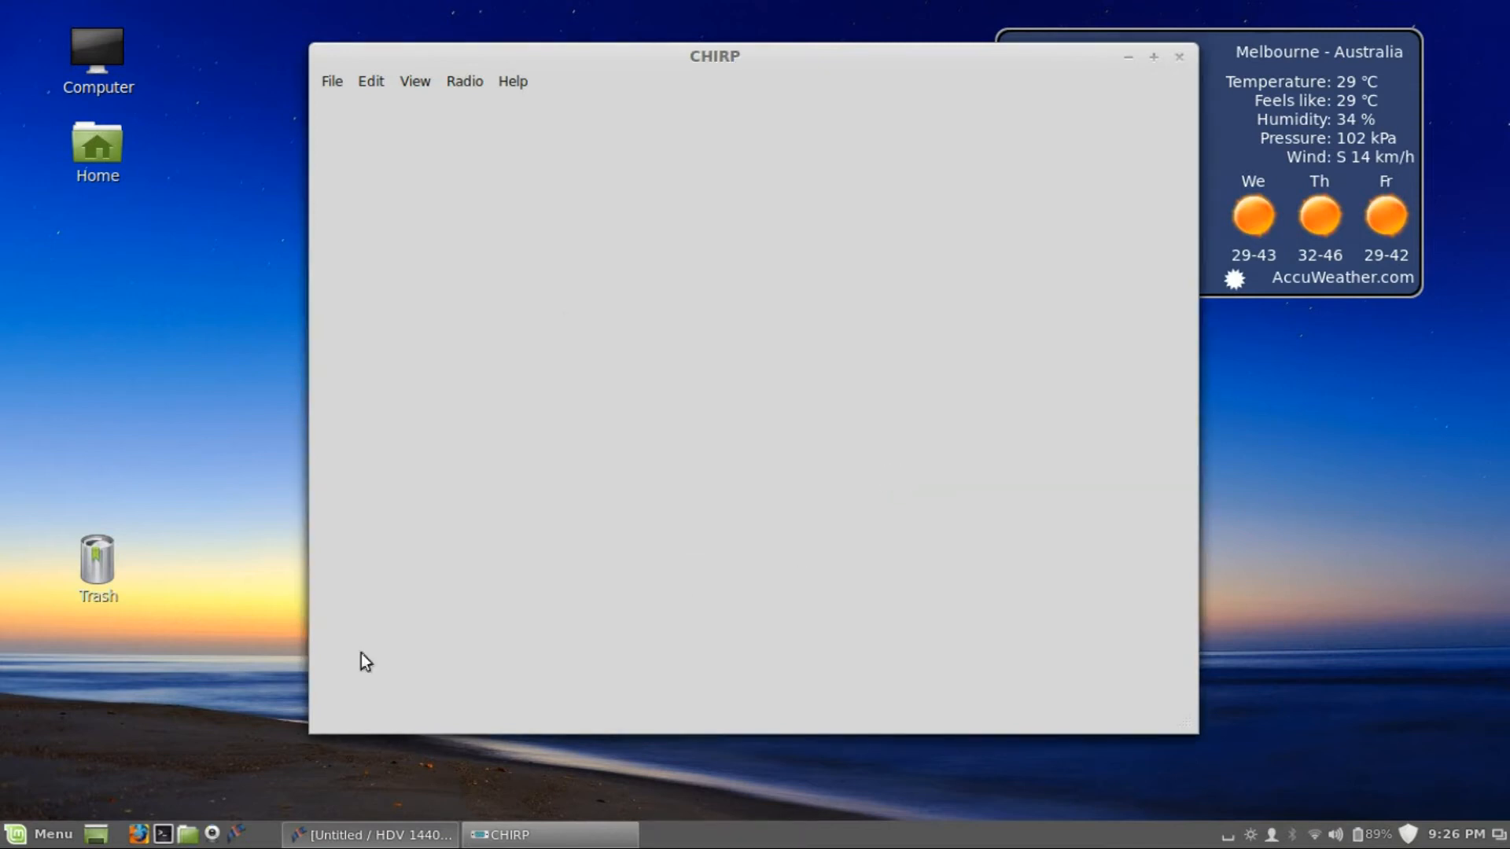
- Launch Users and Groups from the menu search 'user' and unlock it with the administrator password
{"action": "left_click", "coordinate": [41, 834]}
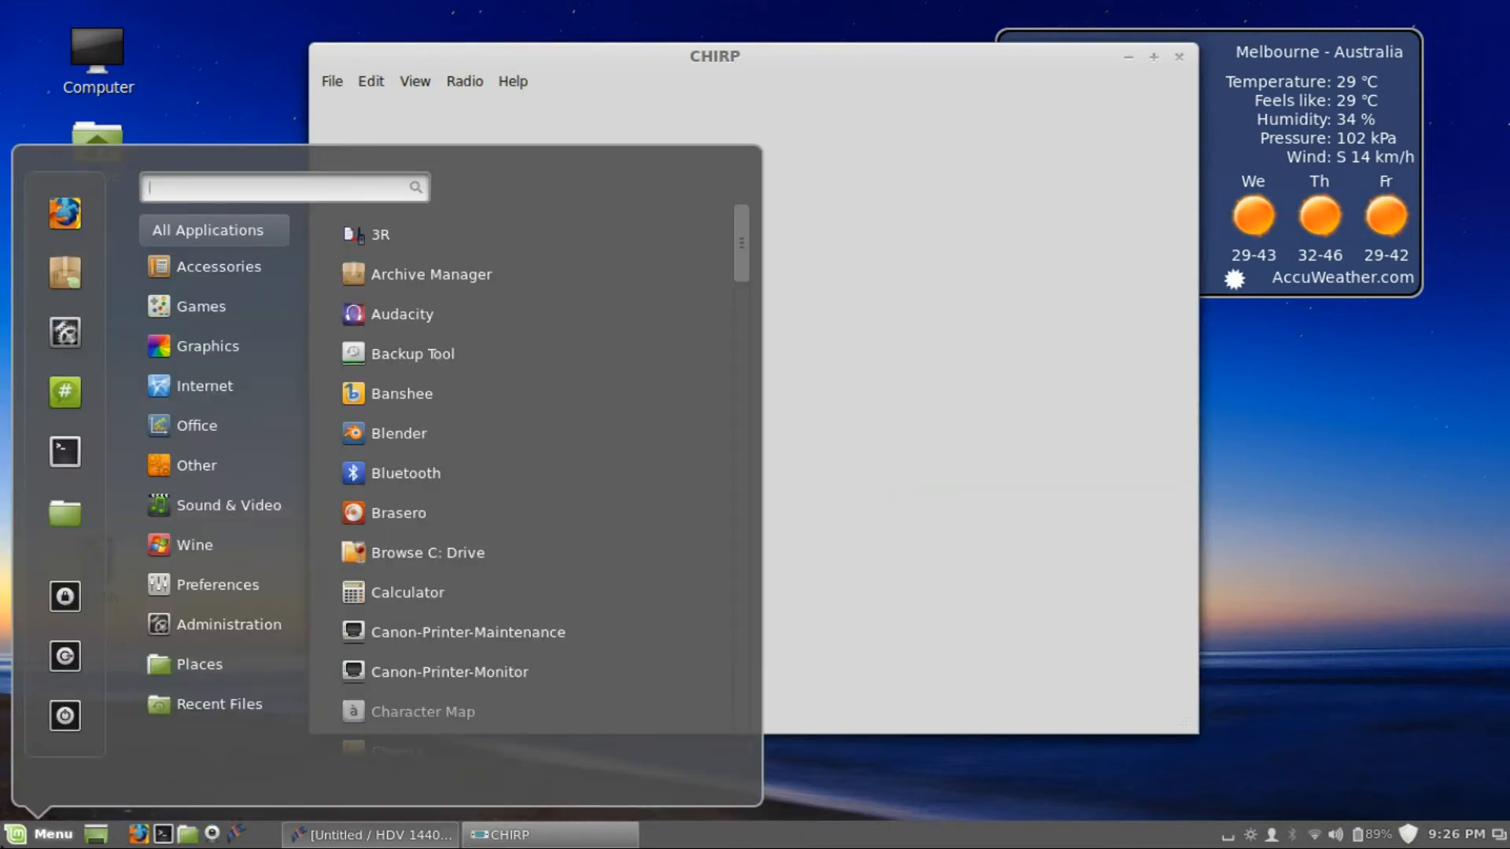
{"action": "type", "text": "user"}
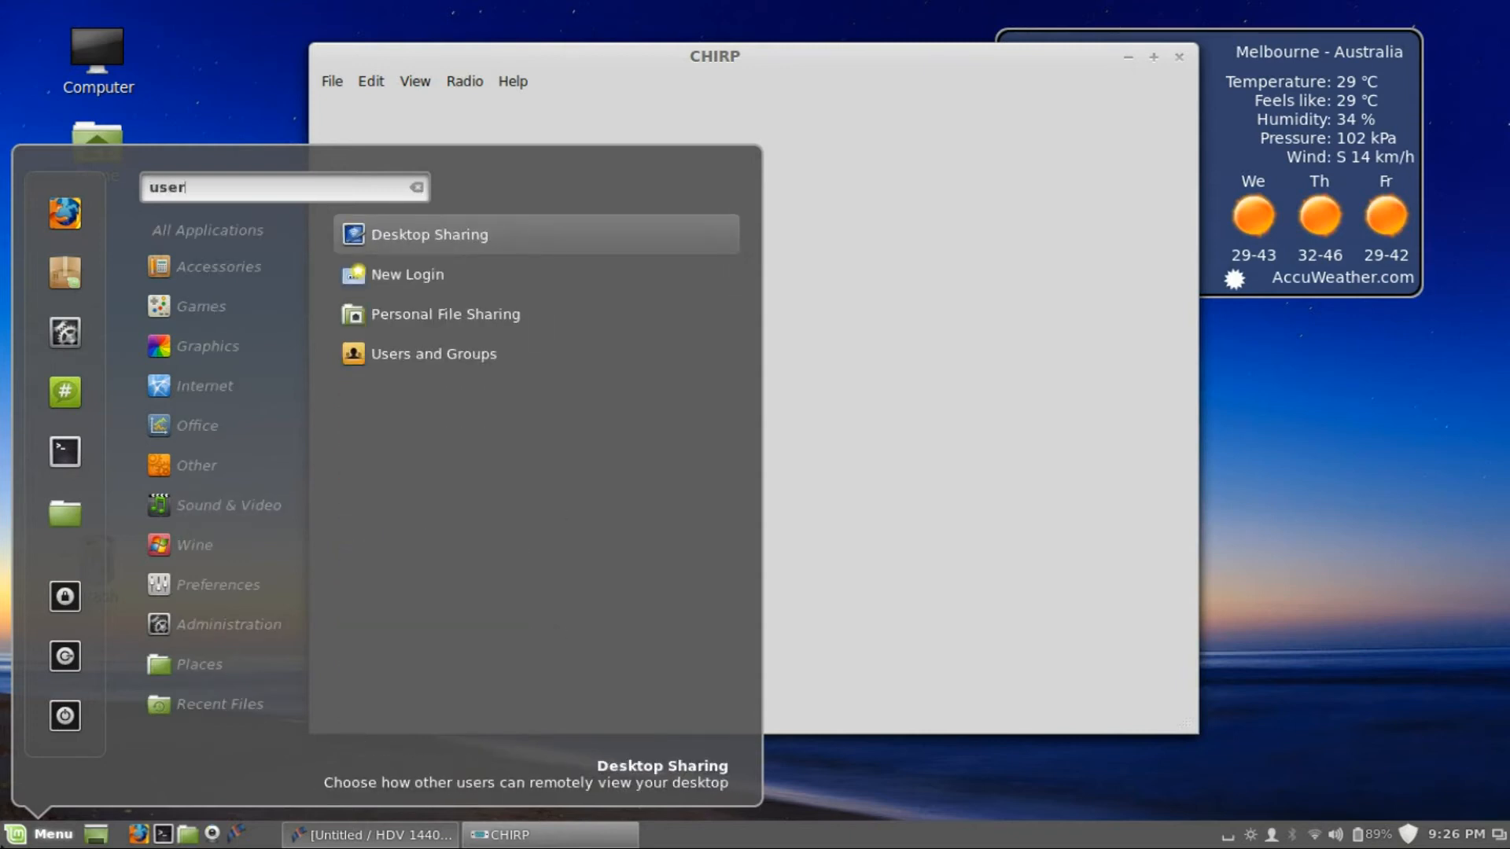
{"action": "left_click", "coordinate": [434, 354]}
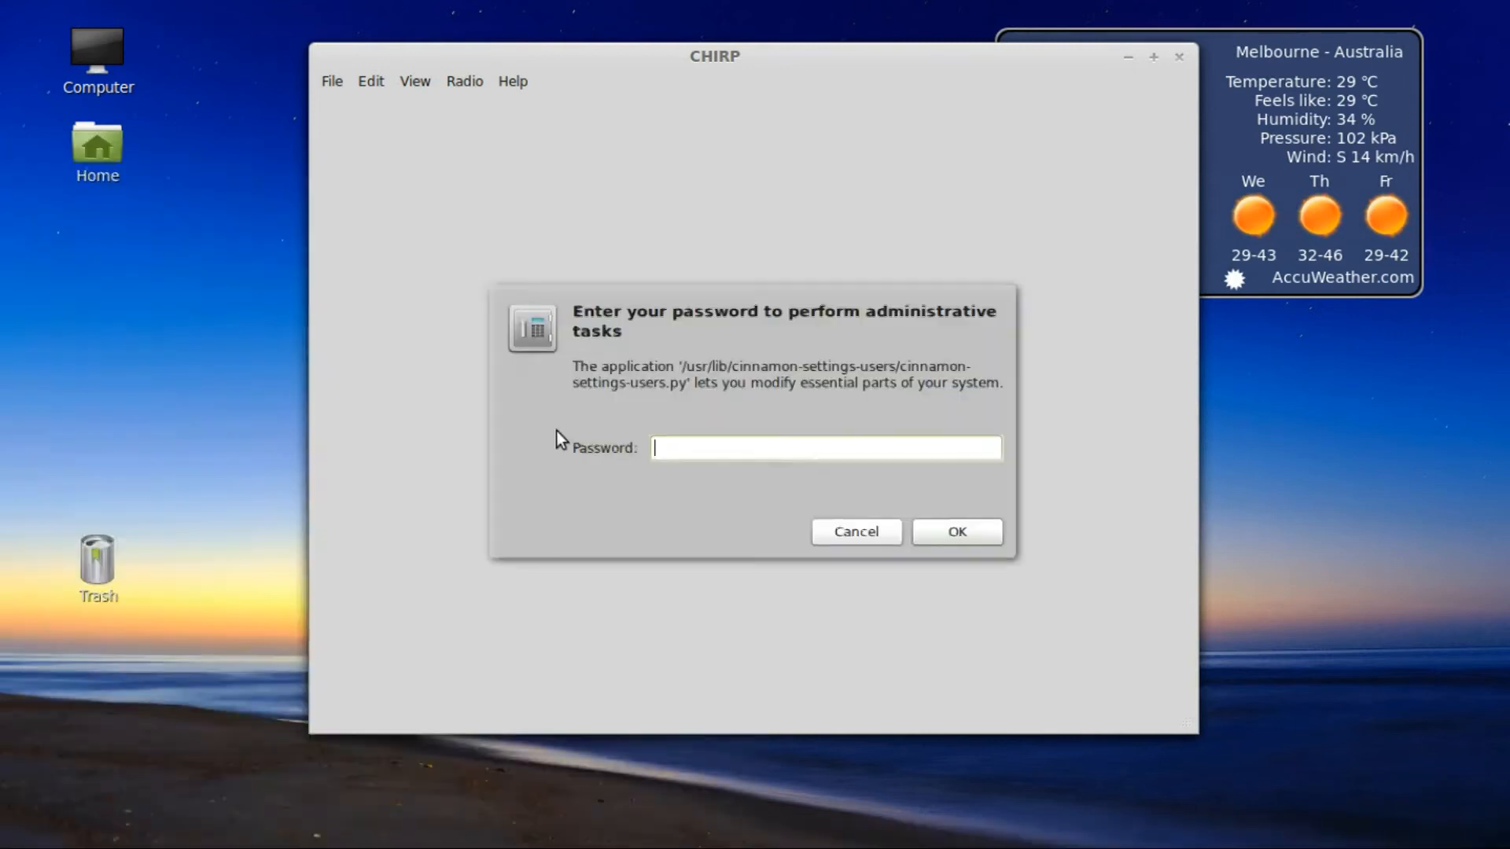
{"action": "type", "text": "●●●"}
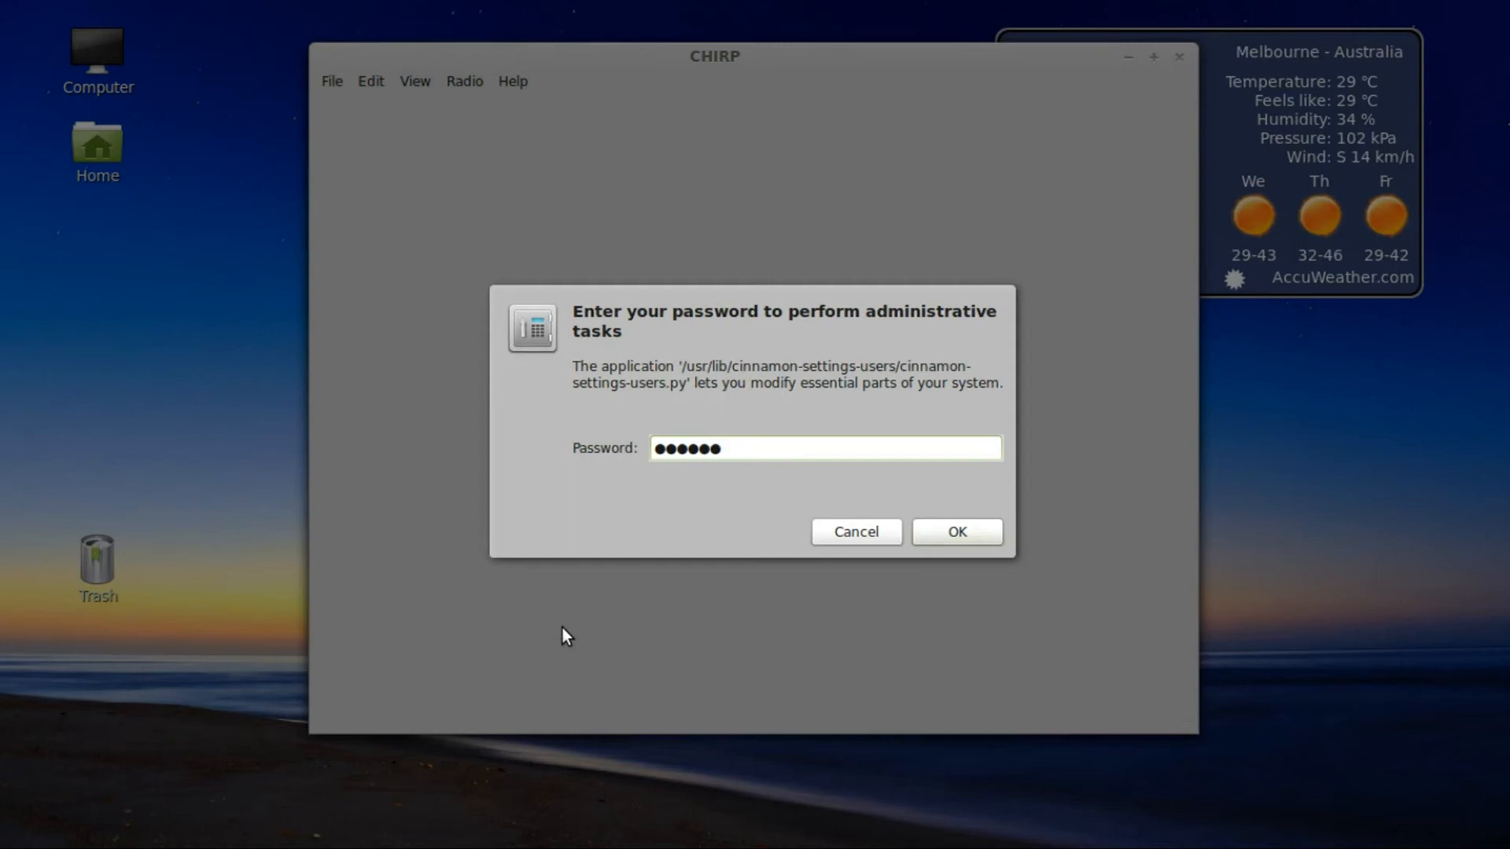
{"action": "type", "text": "••"}
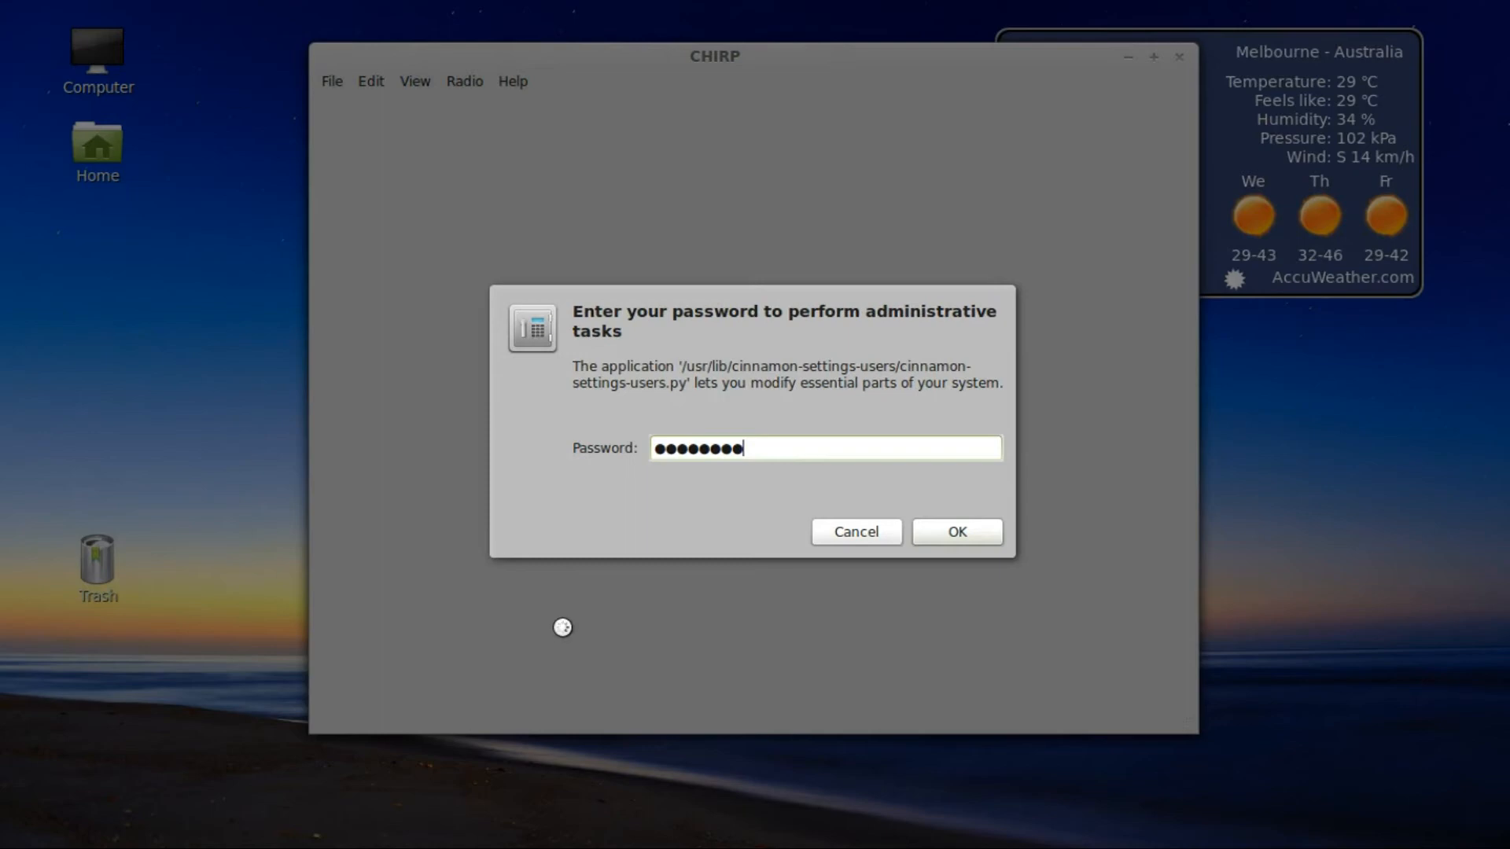
{"action": "left_click", "coordinate": [954, 532]}
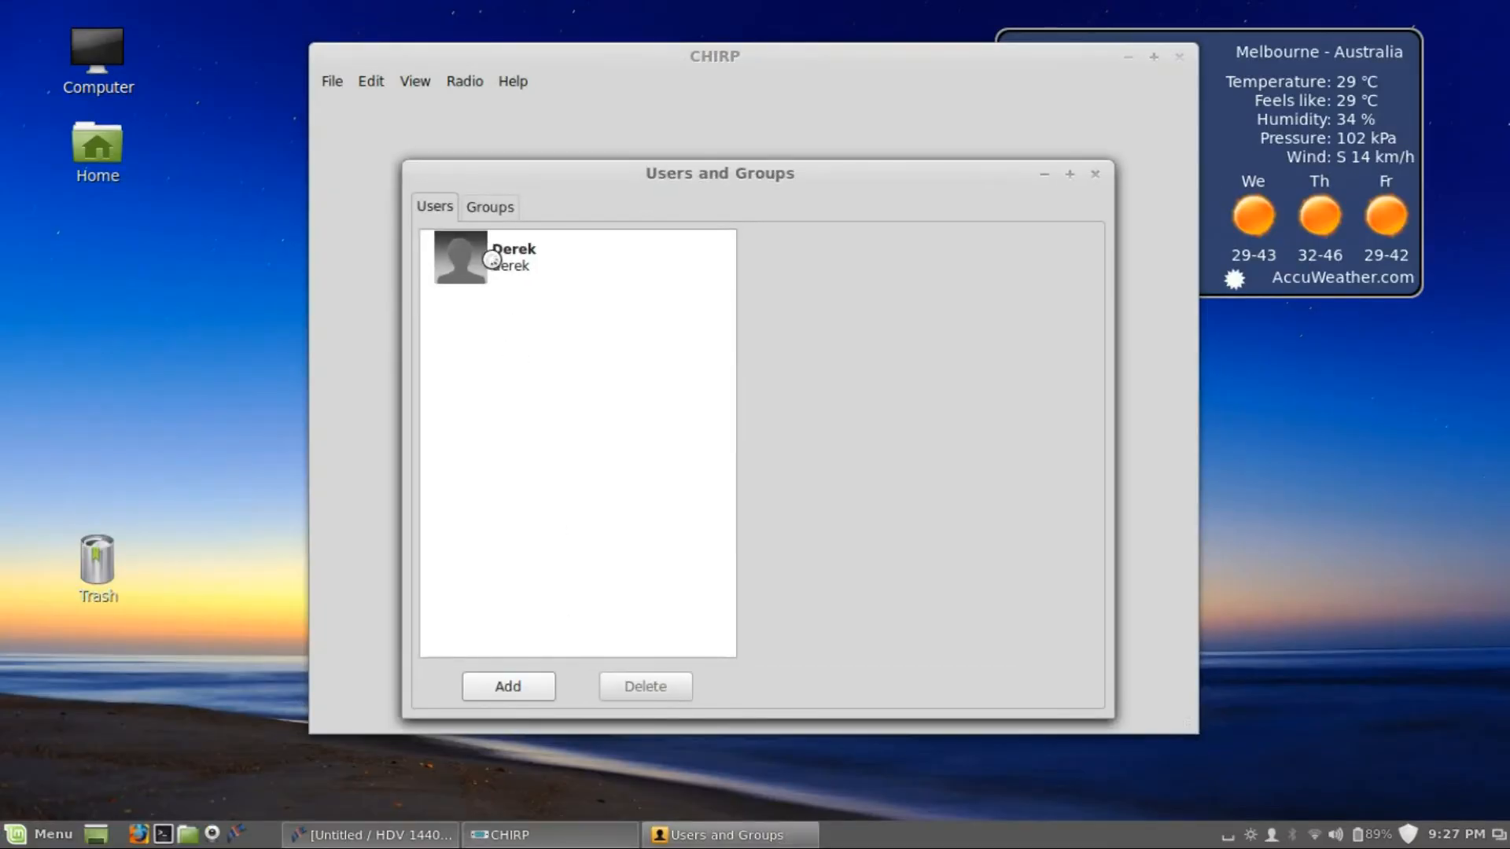
- Add user Derek to the dialout group and save his group membership
{"action": "left_click", "coordinate": [513, 256]}
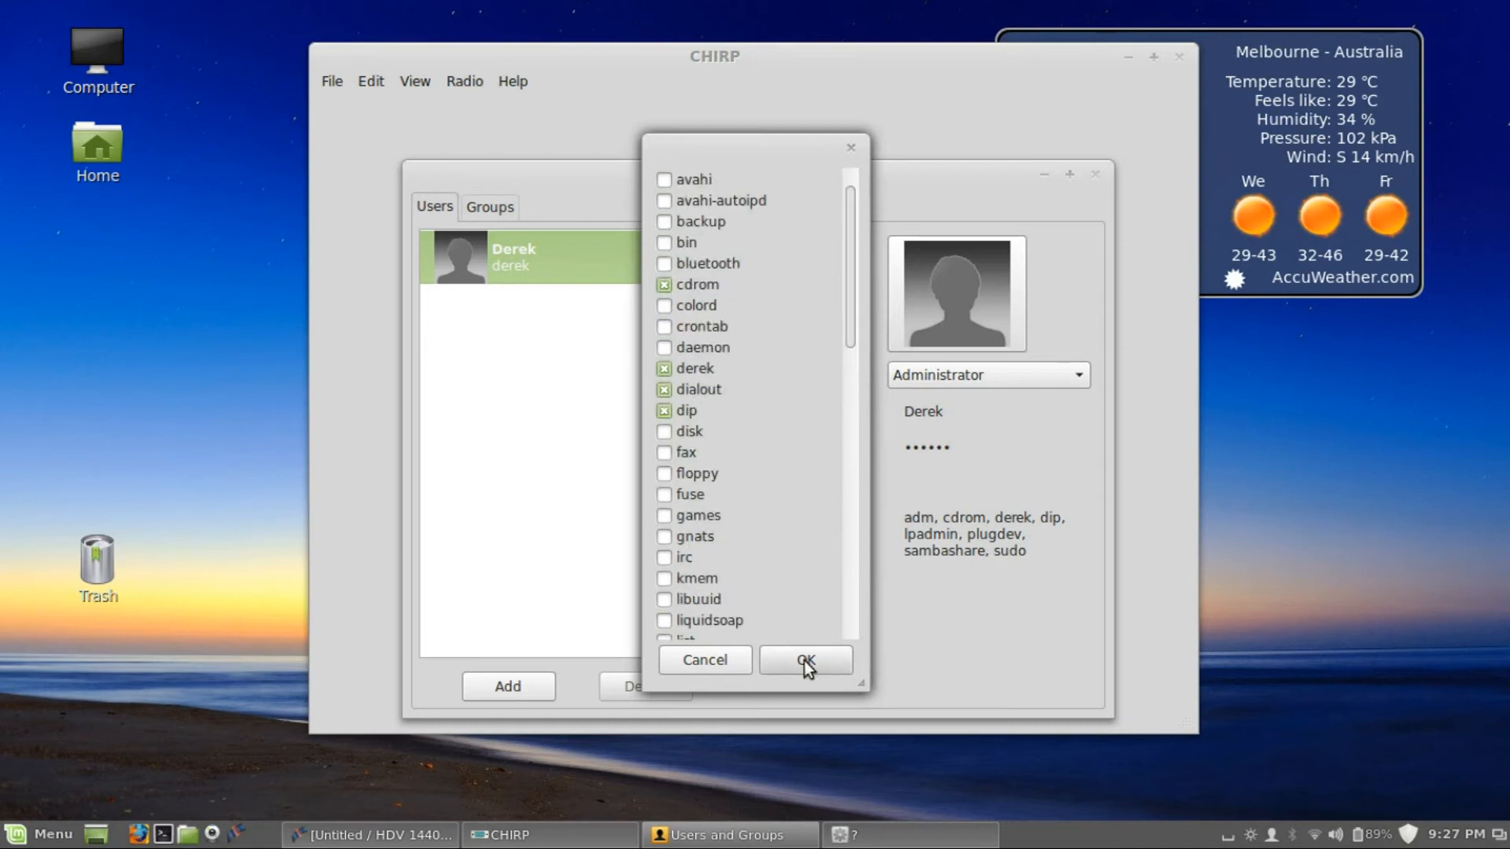
{"action": "left_click", "coordinate": [803, 661]}
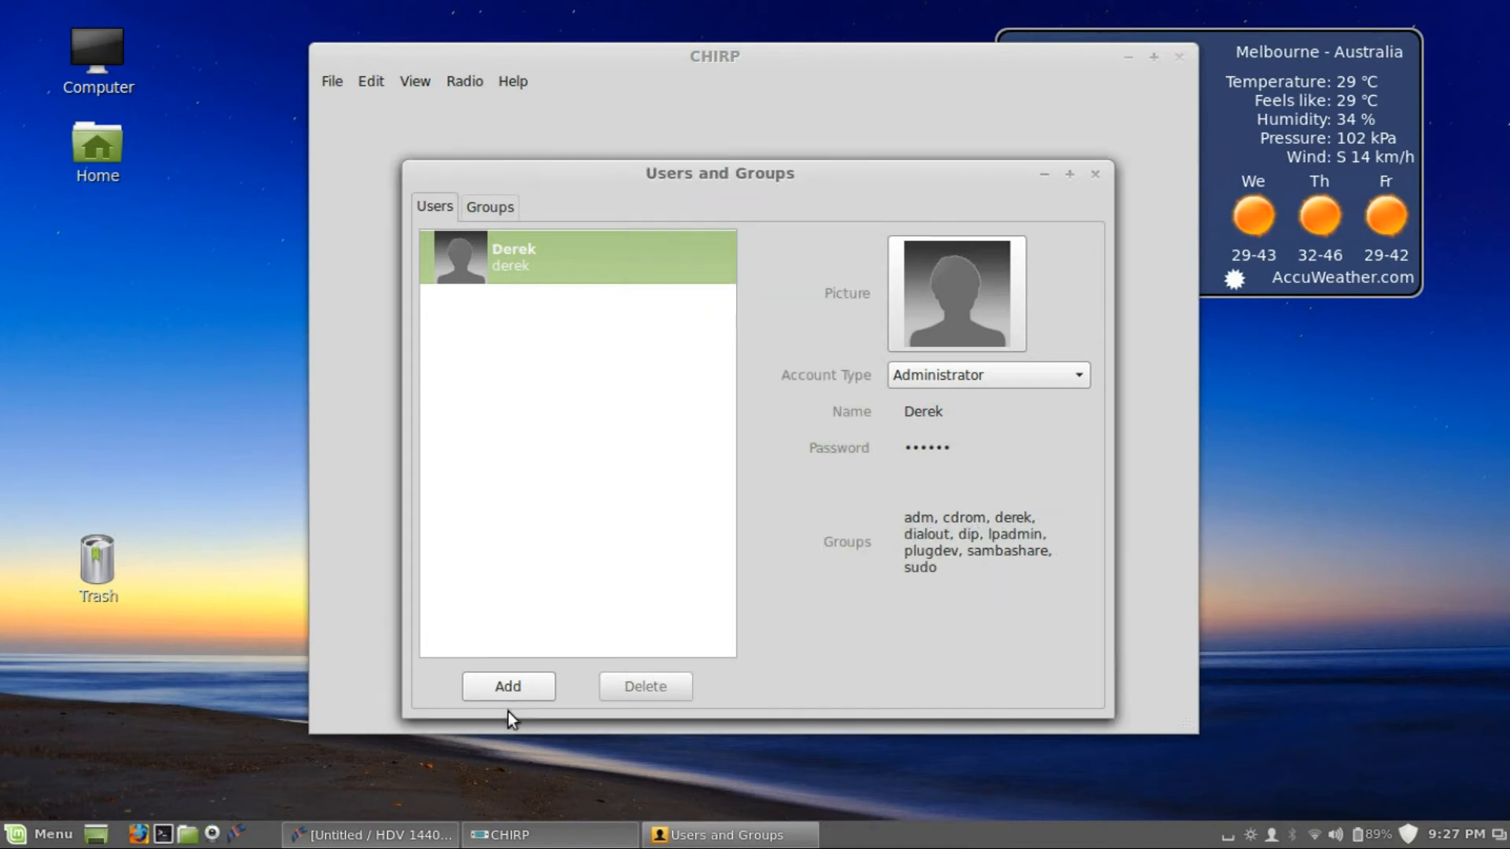
{"action": "mouse_move", "coordinate": [590, 739]}
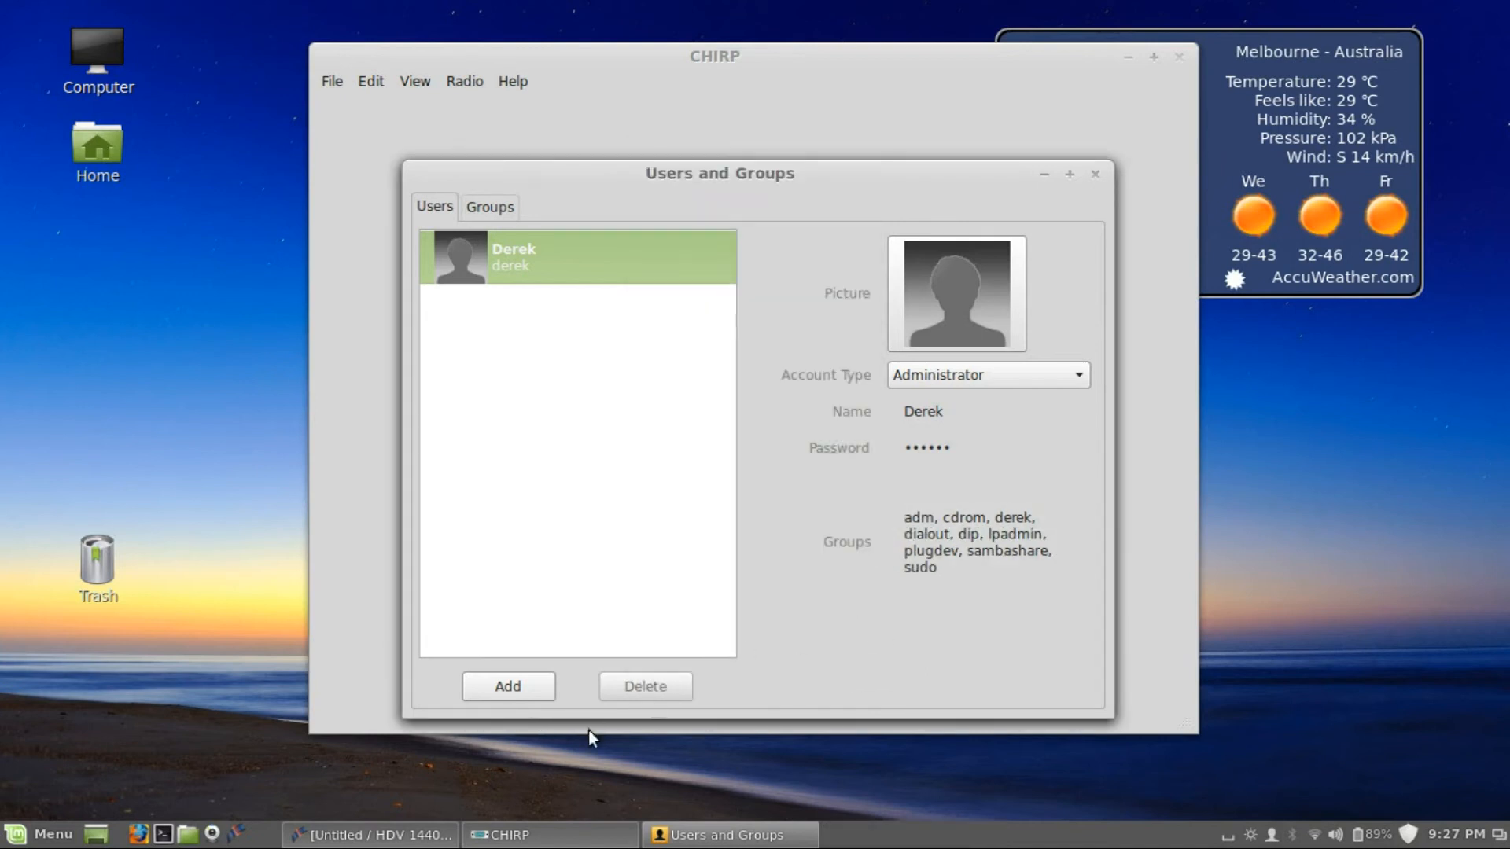
{"action": "mouse_move", "coordinate": [1096, 180]}
{"action": "type", "text": "chi"}
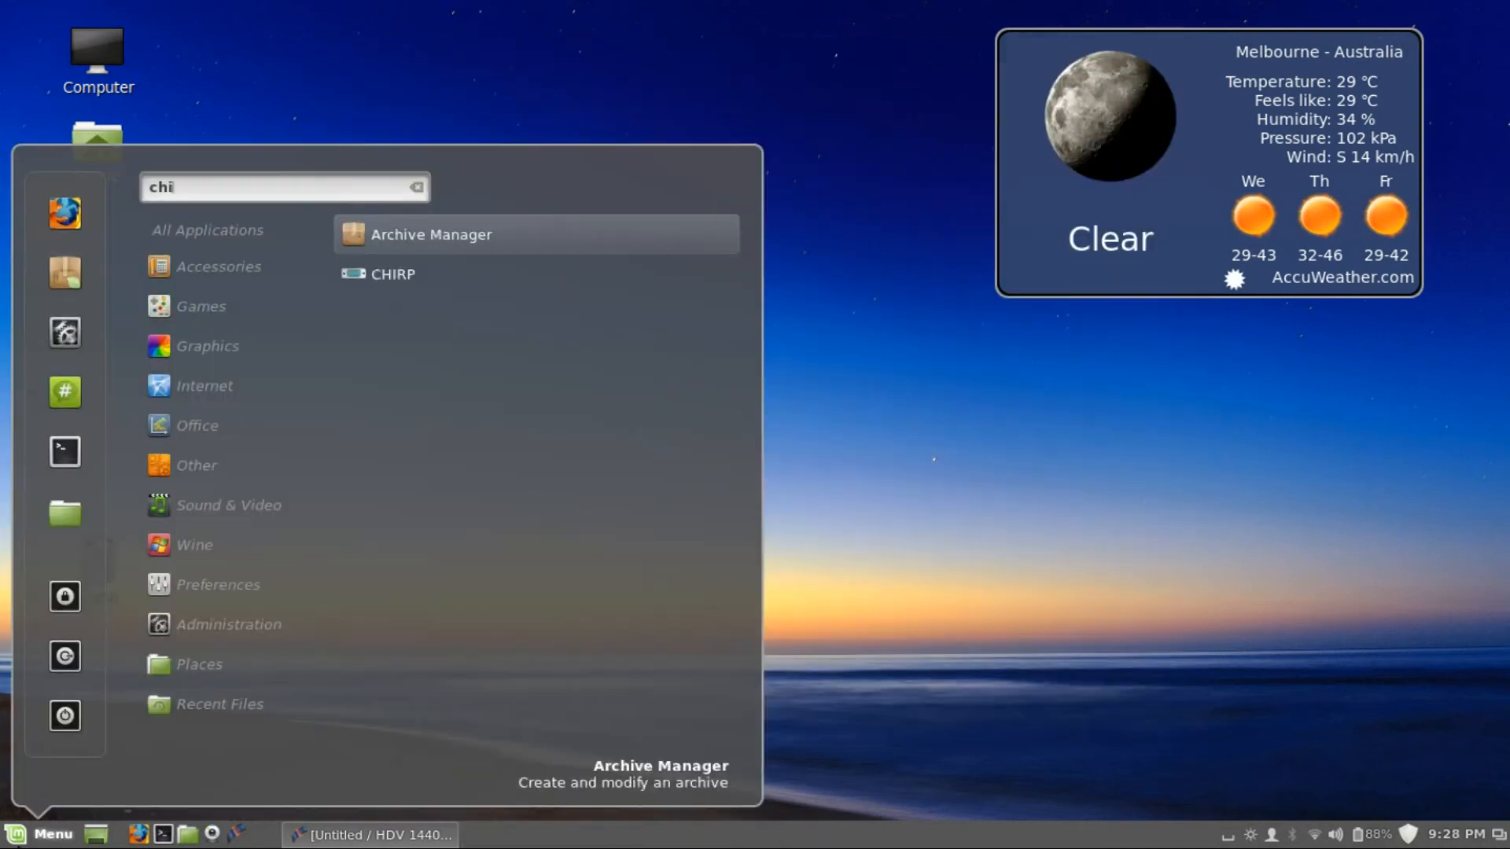
- Relaunch CHIRP from the menu search so its empty main window reopens
{"action": "type", "text": "rp"}
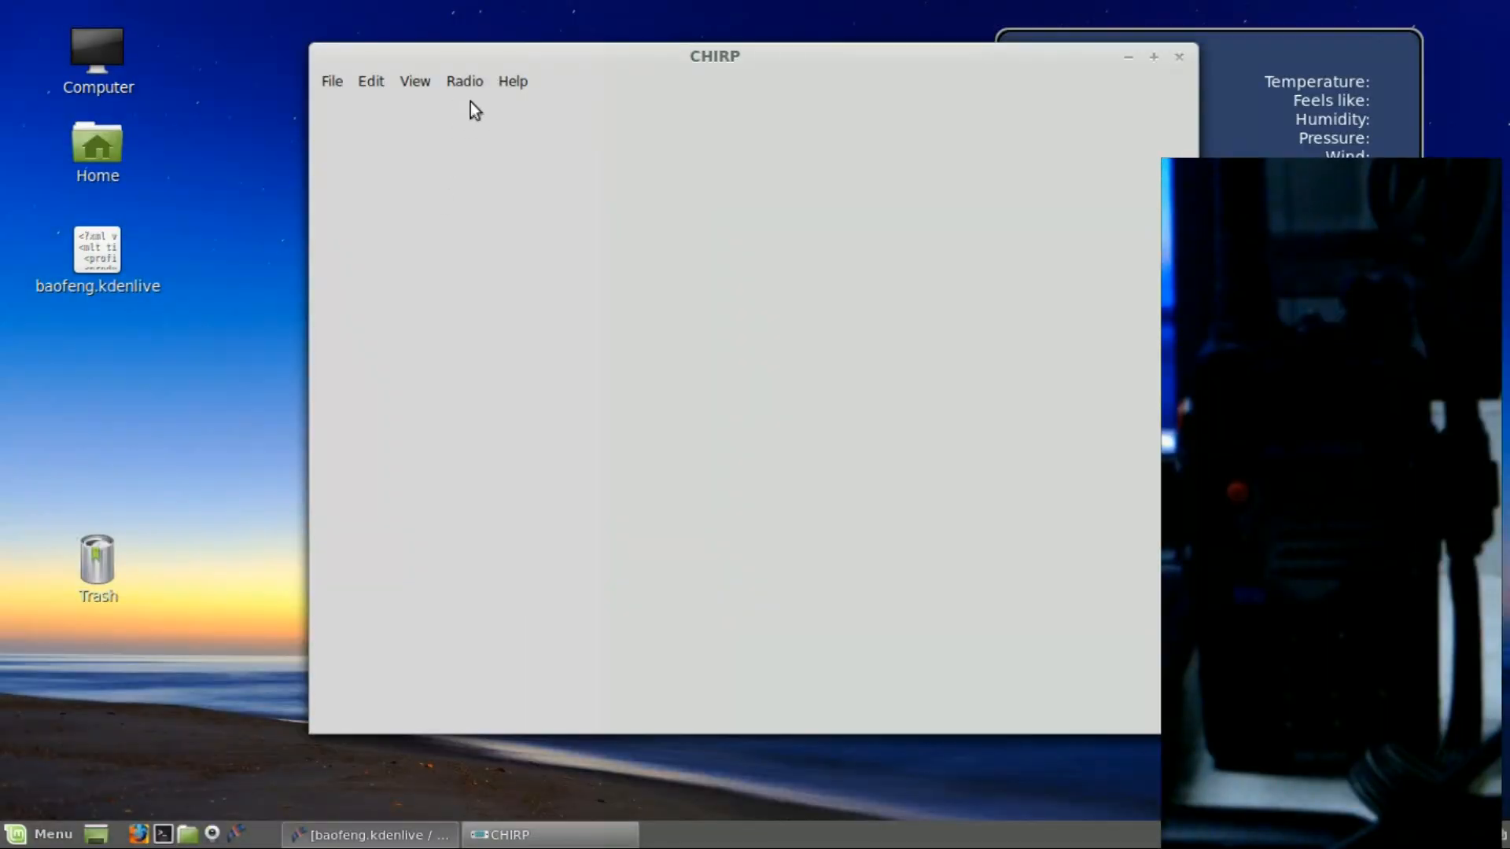
- Download memories from the Baofeng UV-5R on /dev/ttyUSB0 and review the channel list
{"action": "left_click", "coordinate": [464, 80]}
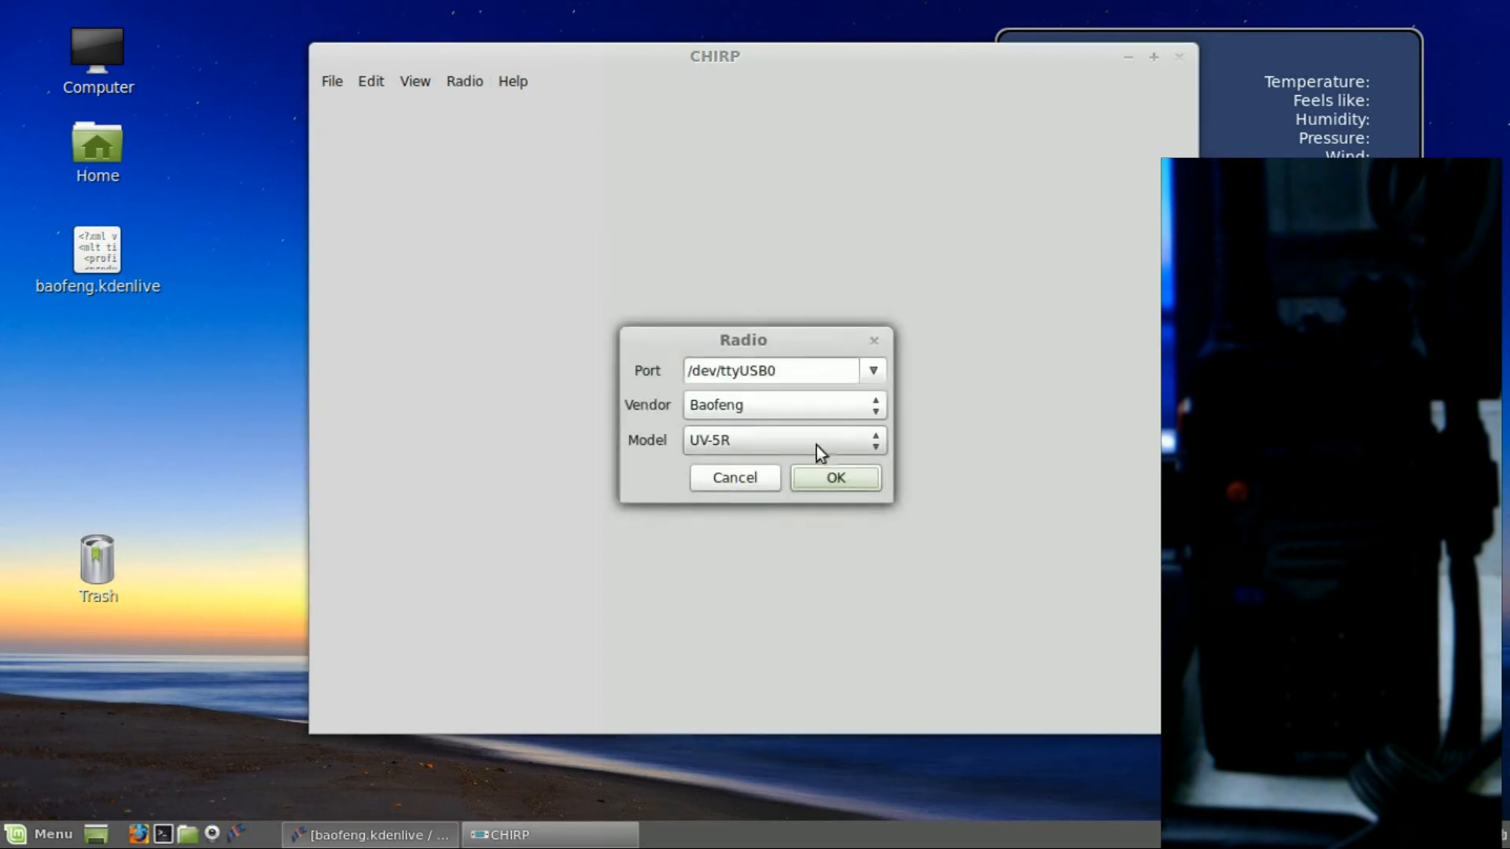
{"action": "left_click", "coordinate": [833, 478]}
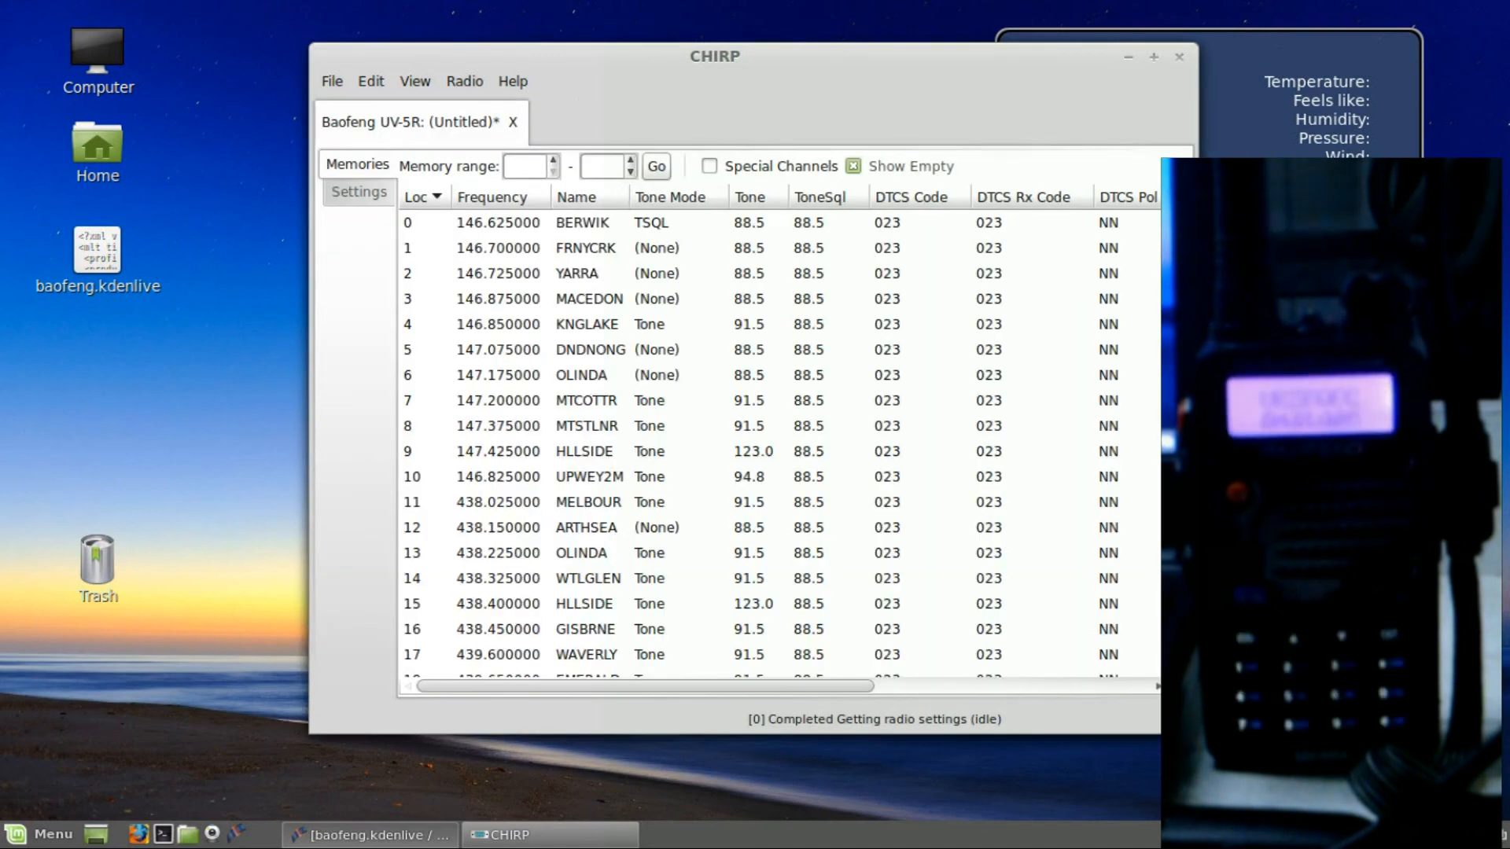
{"action": "scroll", "scroll_direction": "down", "scroll_amount": 3}
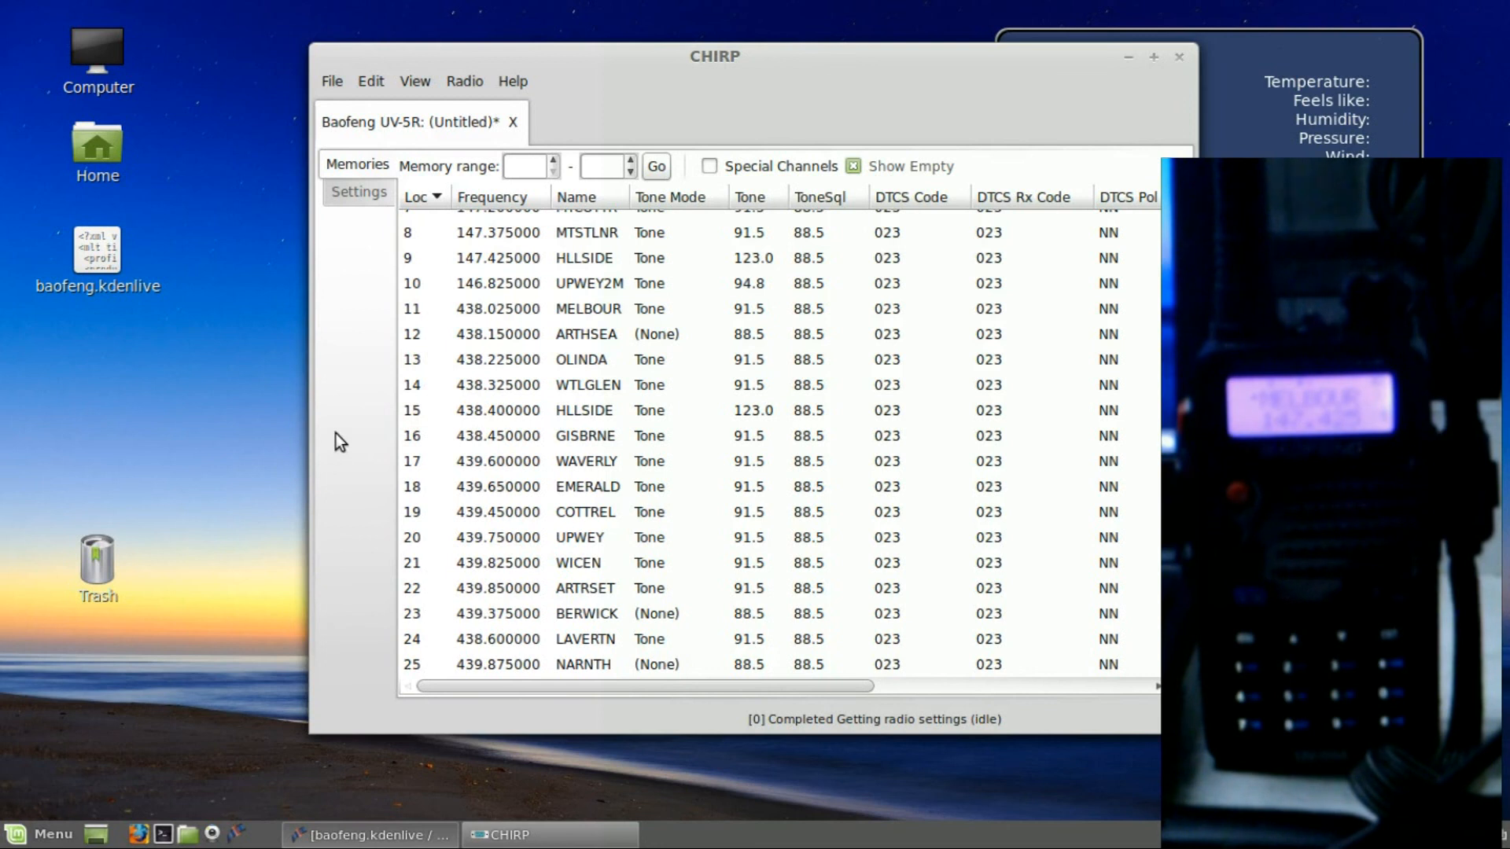